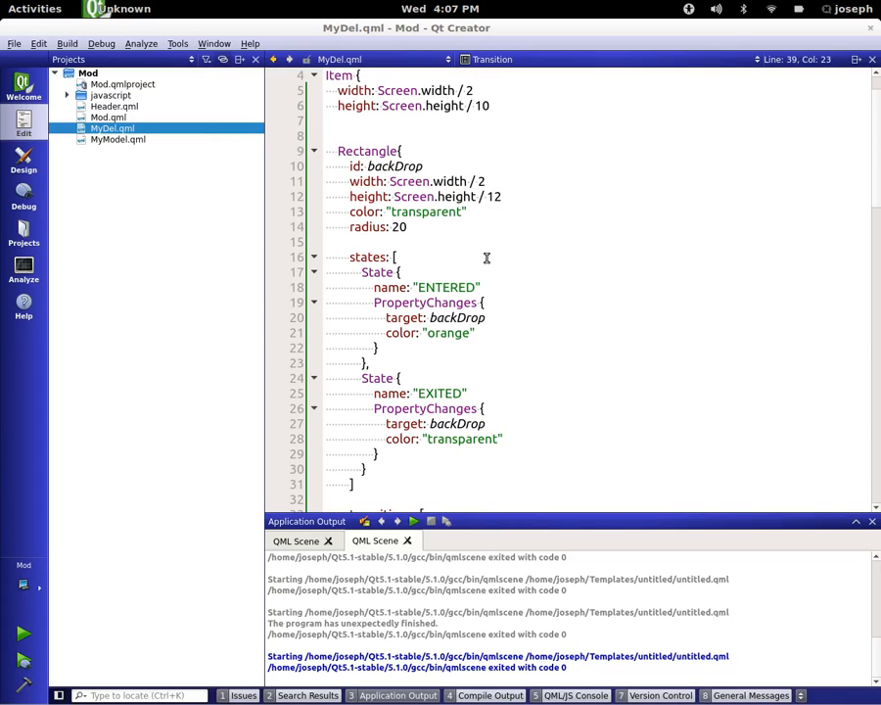
- Start a new project of type Qt Quick 2 UI
key(ctrl+n)
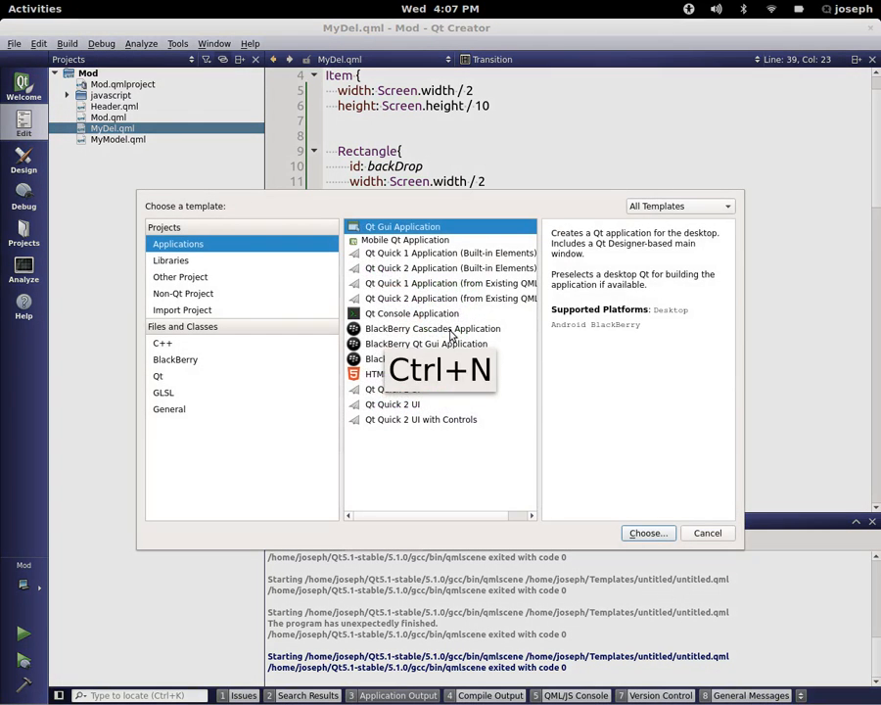
click(391, 403)
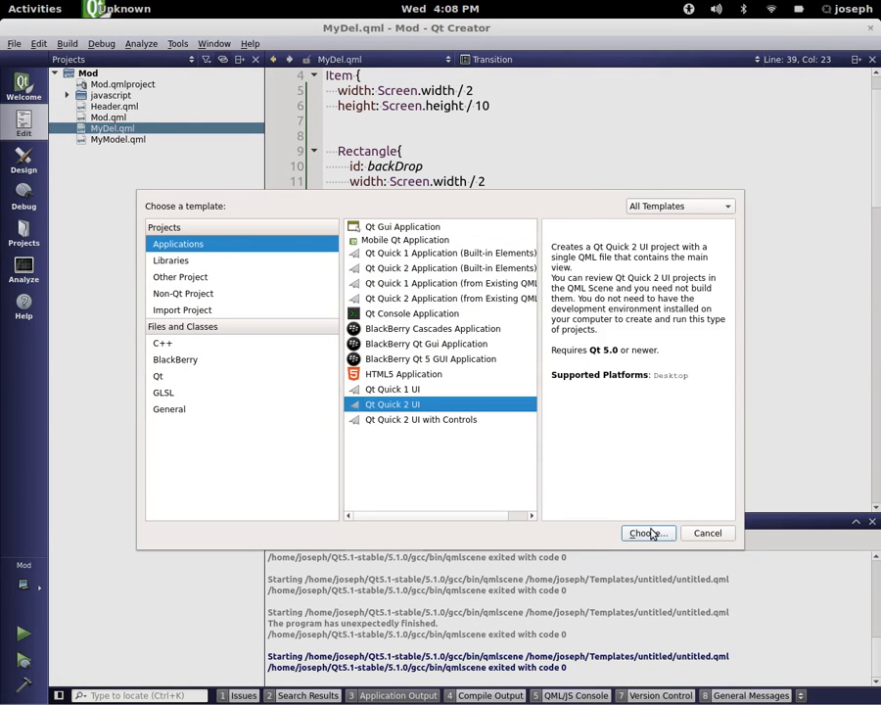
click(647, 532)
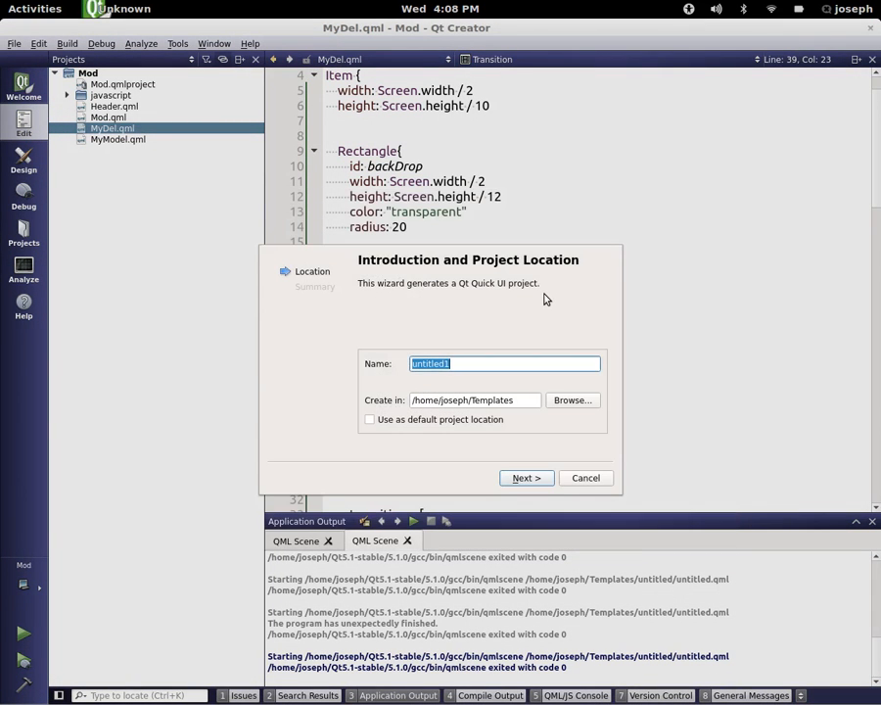
- Name the project seqanimation and finish the wizard, opening its starter QML file
key(Delete)
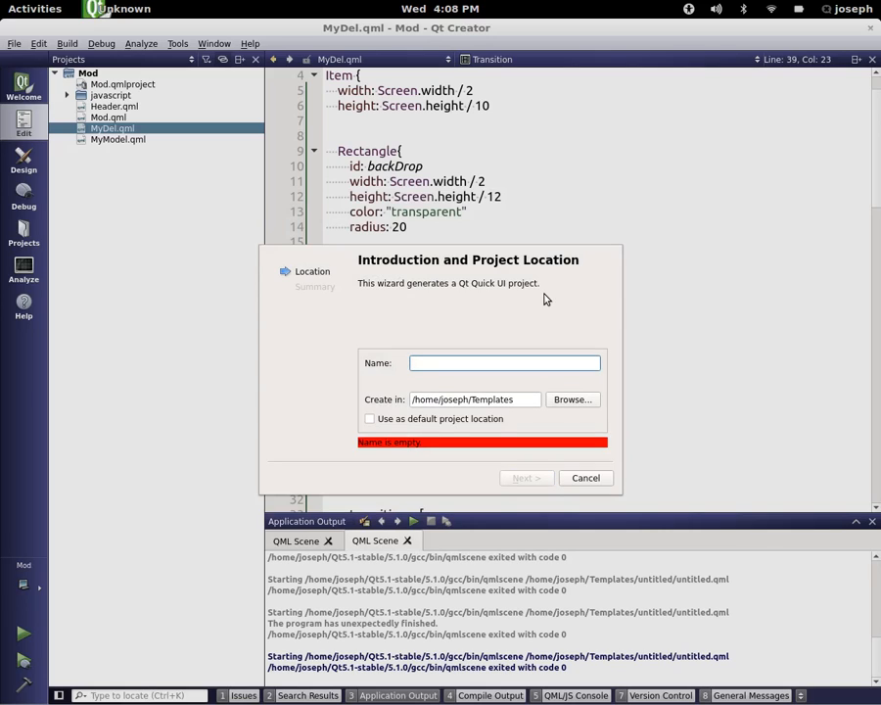
text(seq)
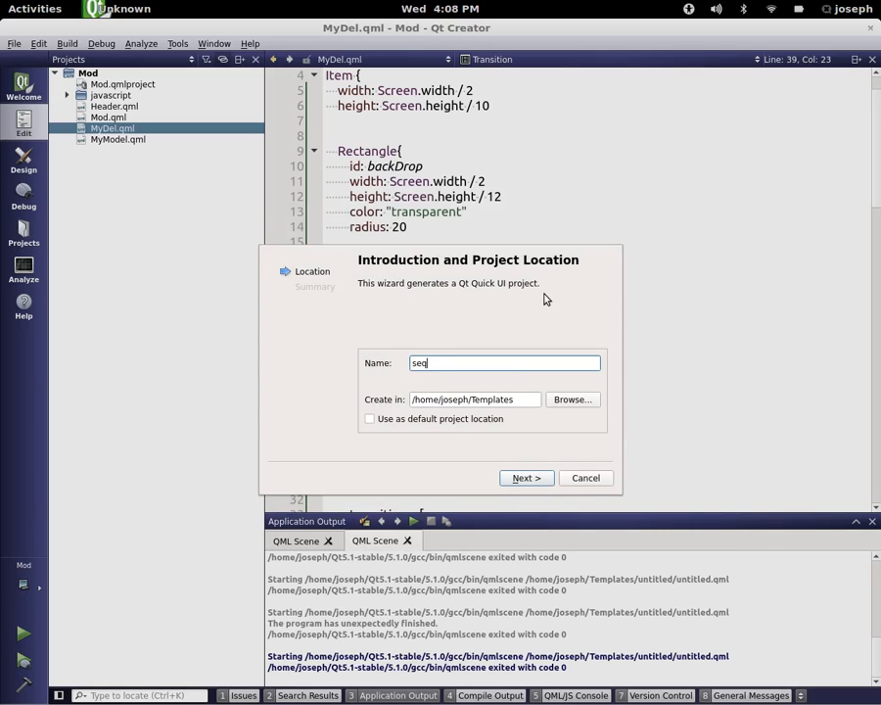
text(animation)
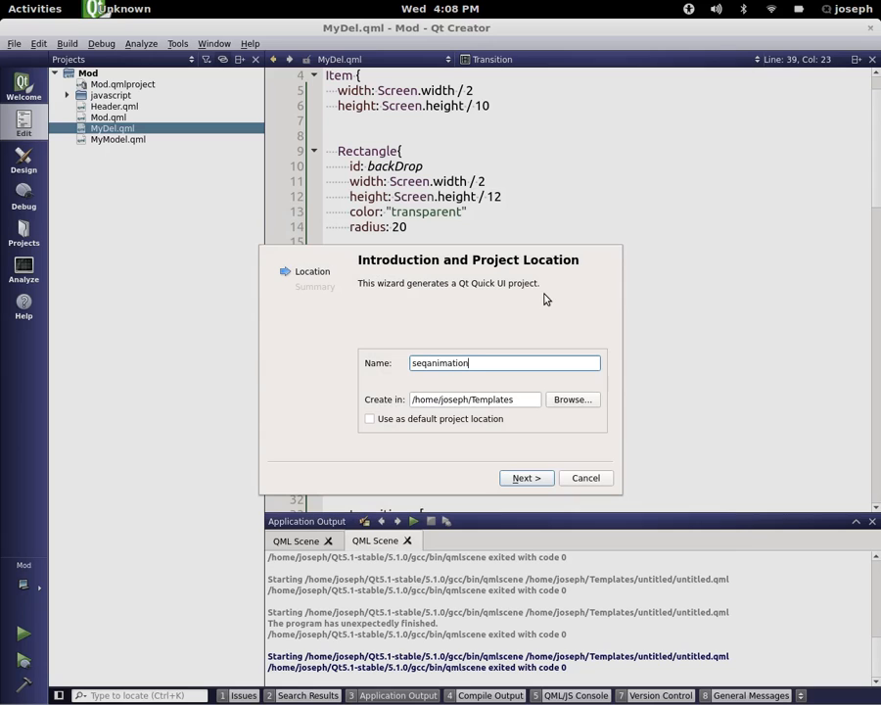
click(525, 478)
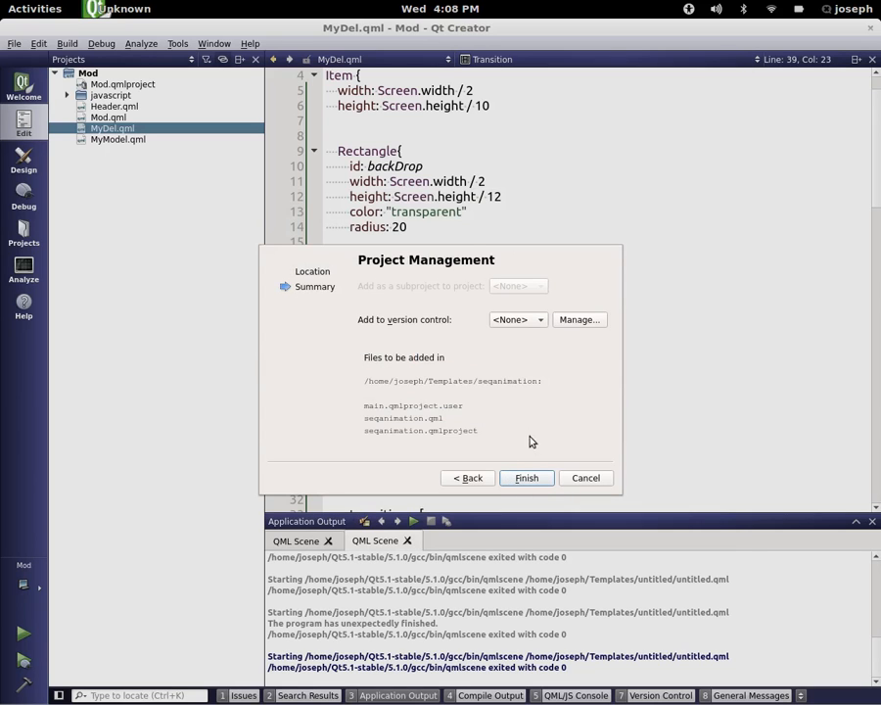
click(525, 478)
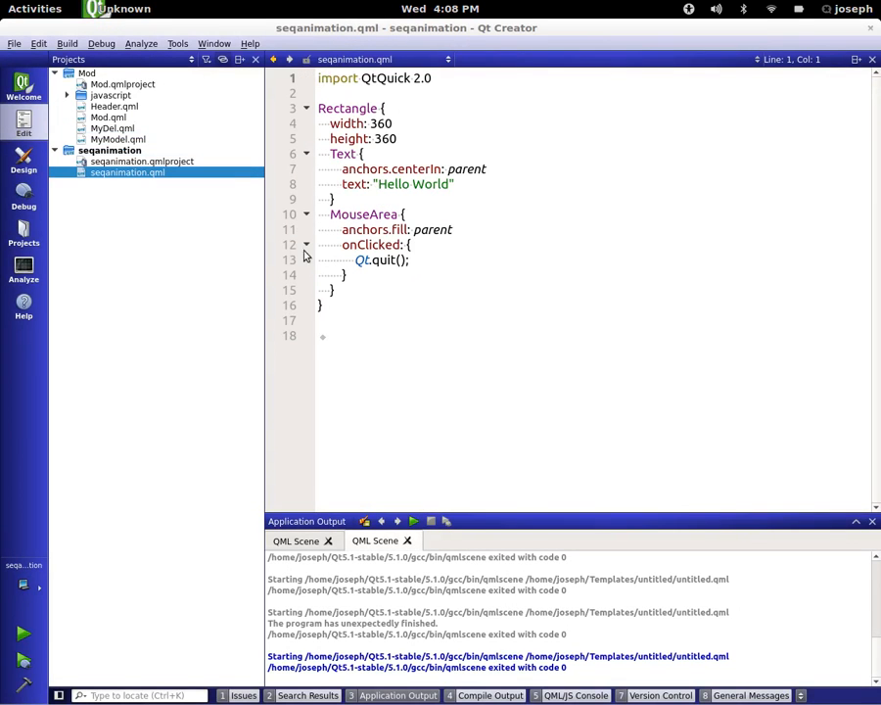
- Remove the default Text and MouseArea blocks and begin a child Rectangle
drag(329, 152, 345, 275)
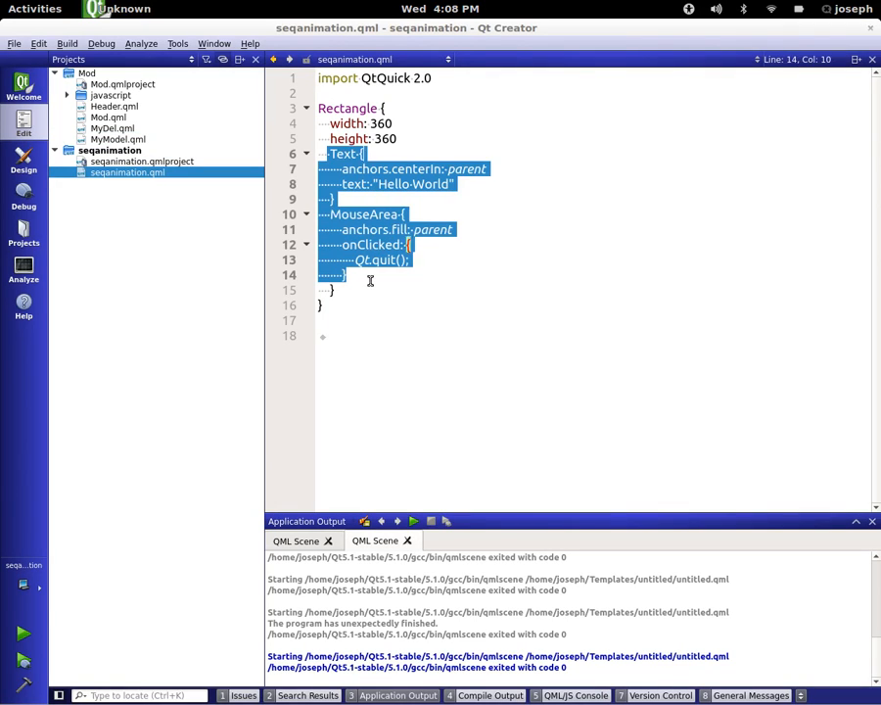
key(Delete)
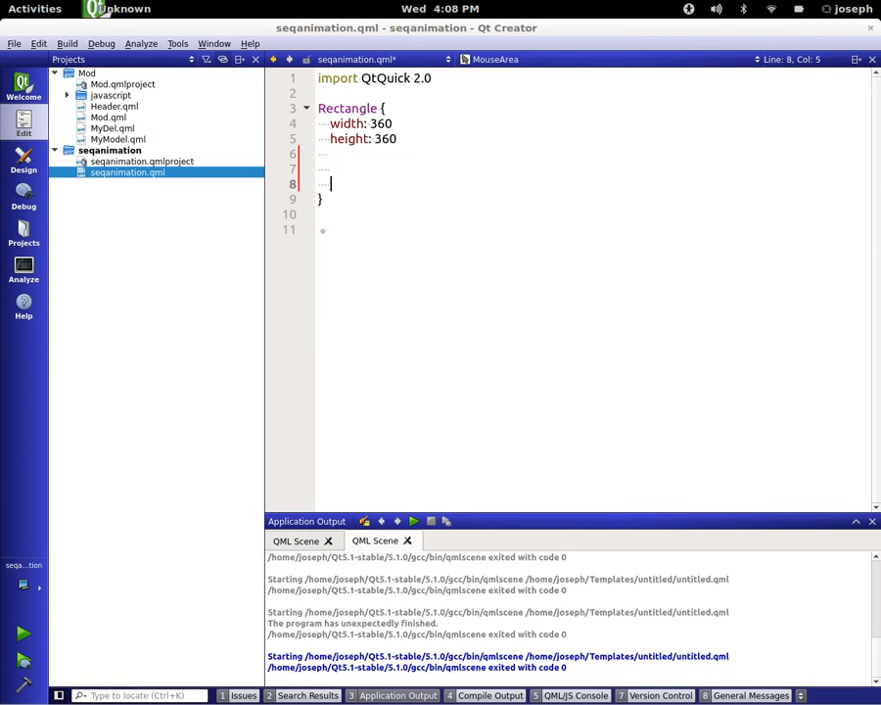
text(R)
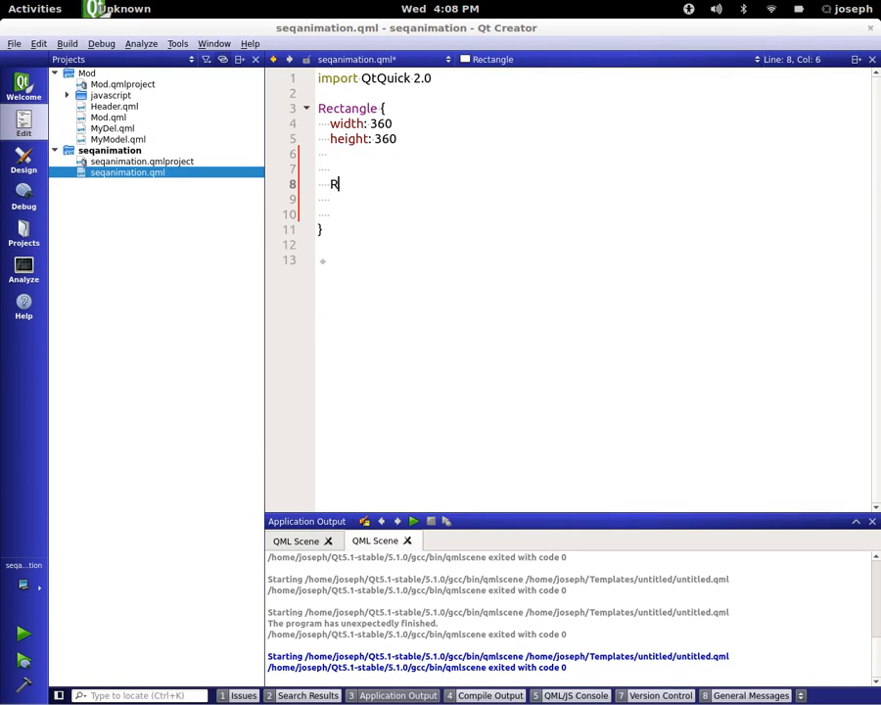
text(ectangle{)
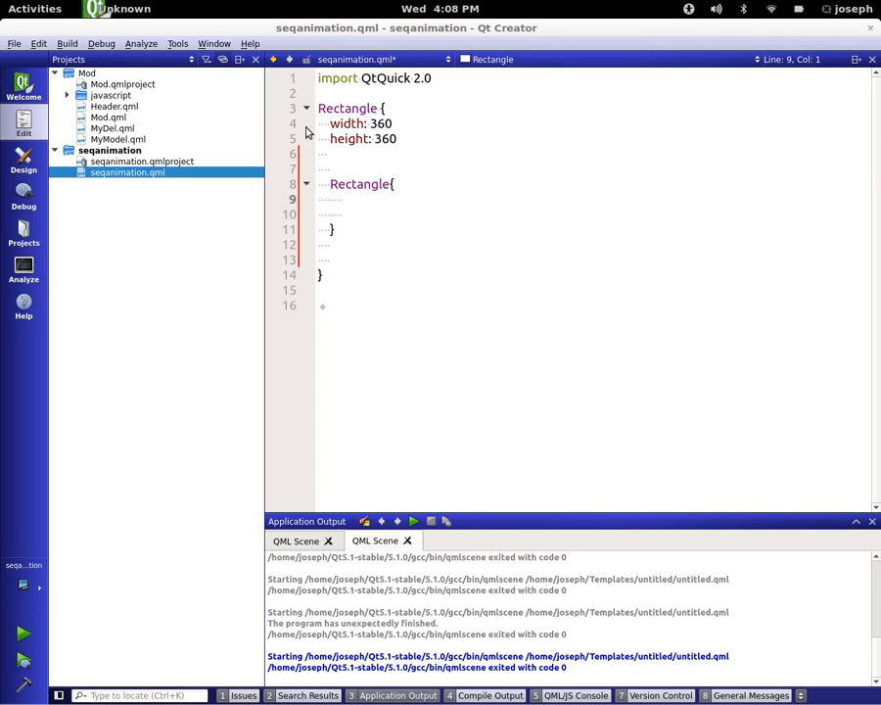
- Give the child Rectangle width 50, height 50 and color "green"
text(width: 360)
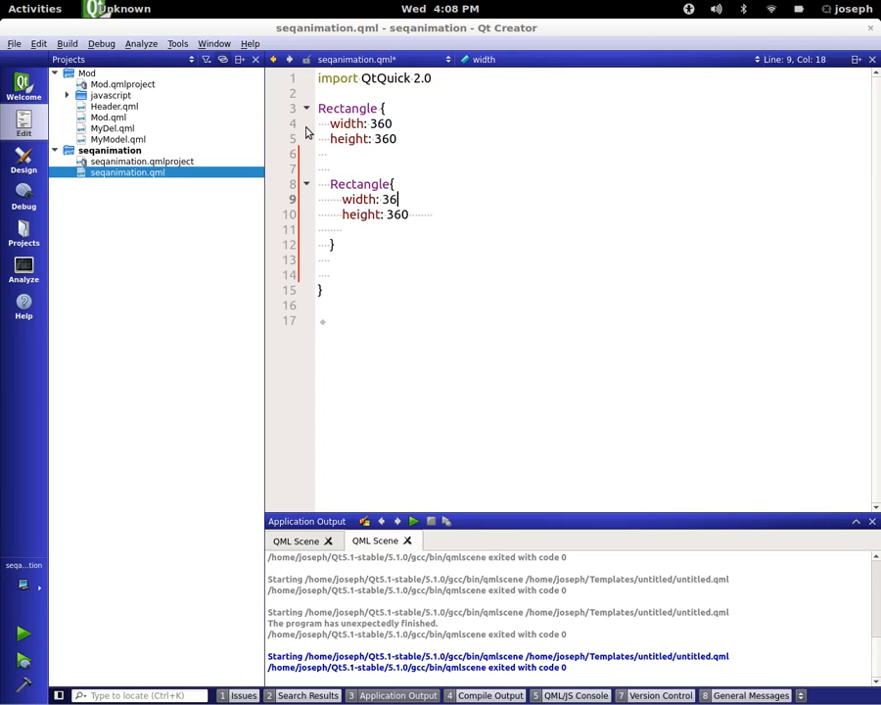
key(BackSpace)
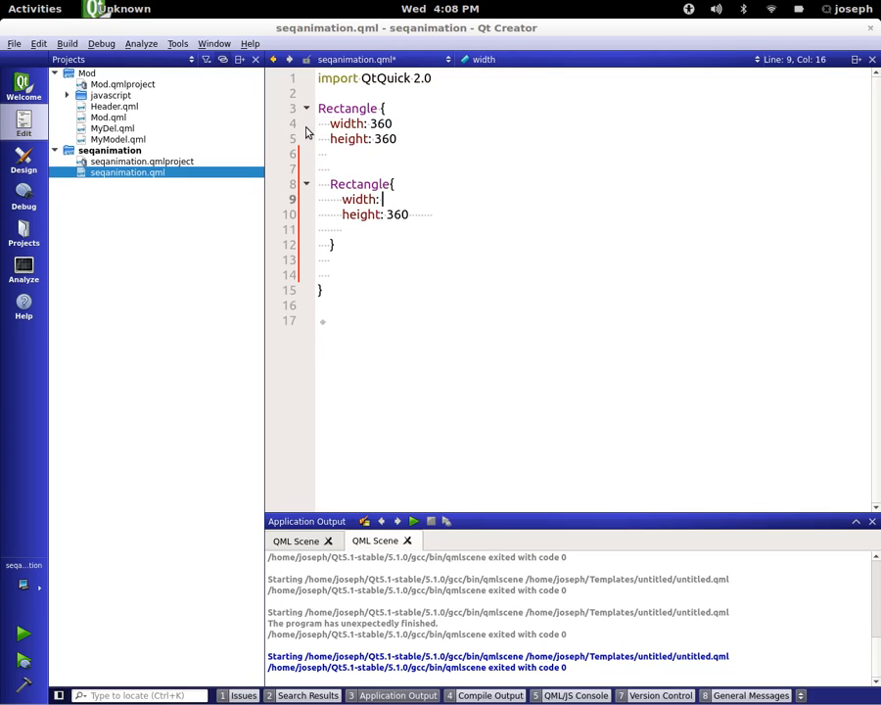
text(50)
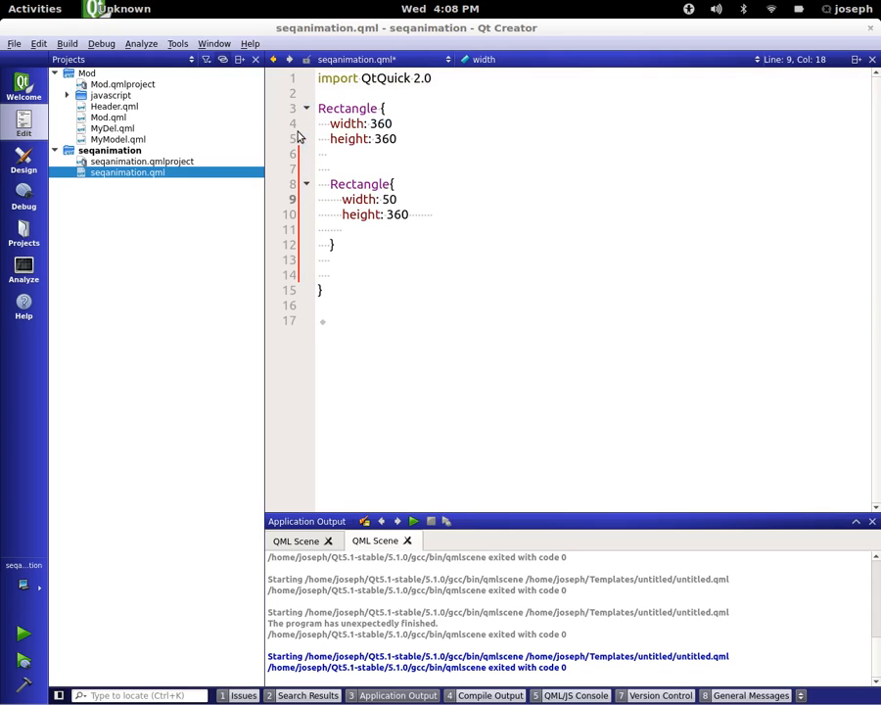
click(421, 213)
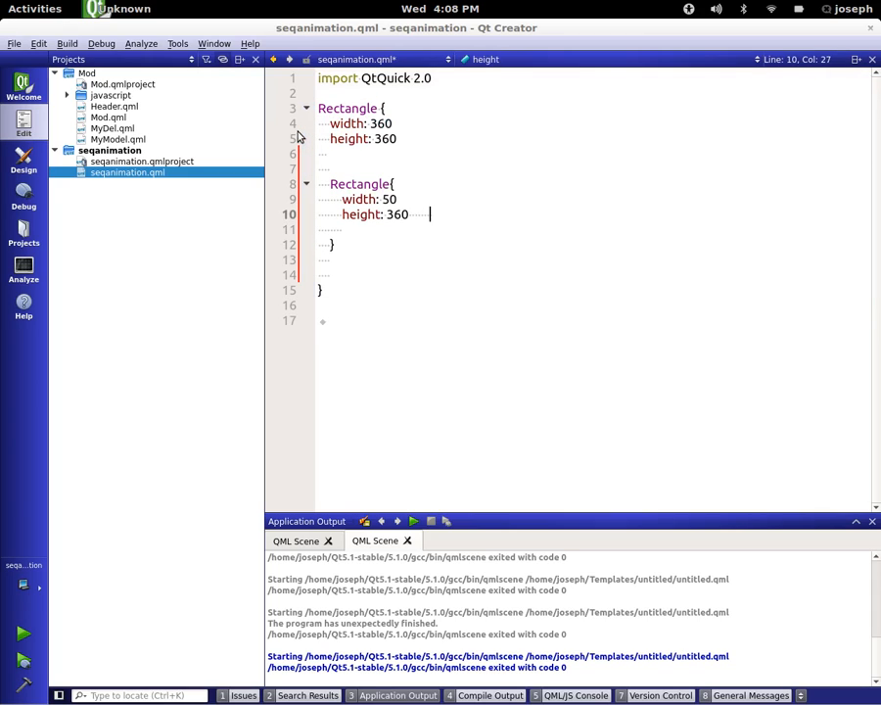
key(BackSpace)
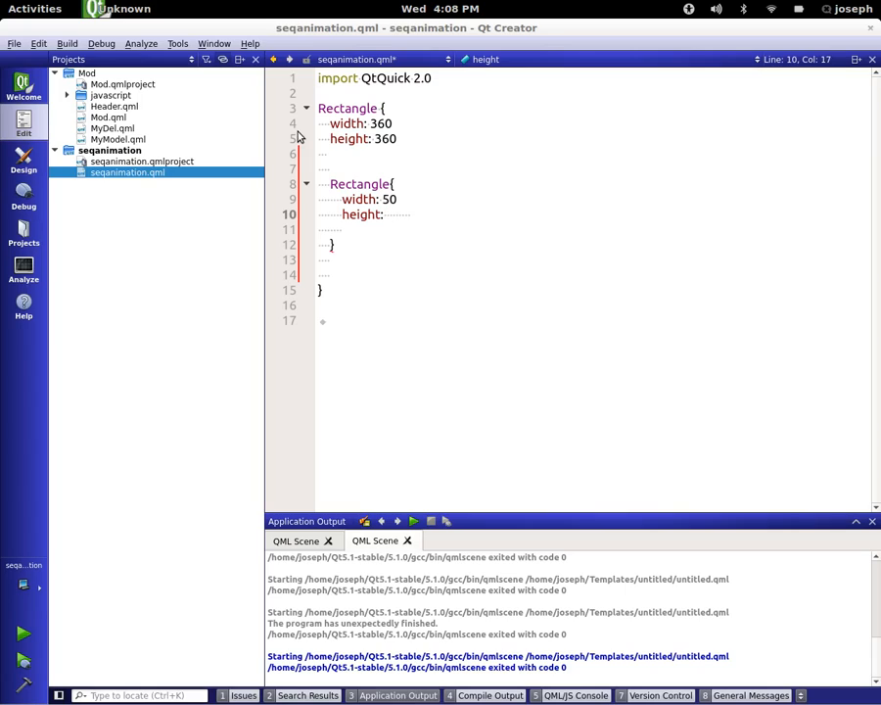
text(50)
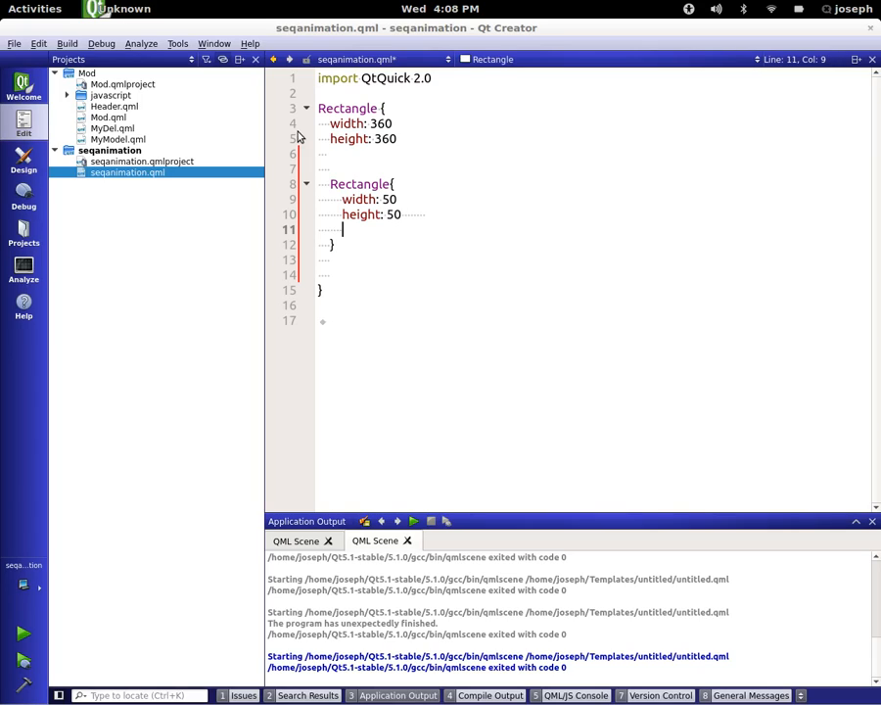
text(color: ")
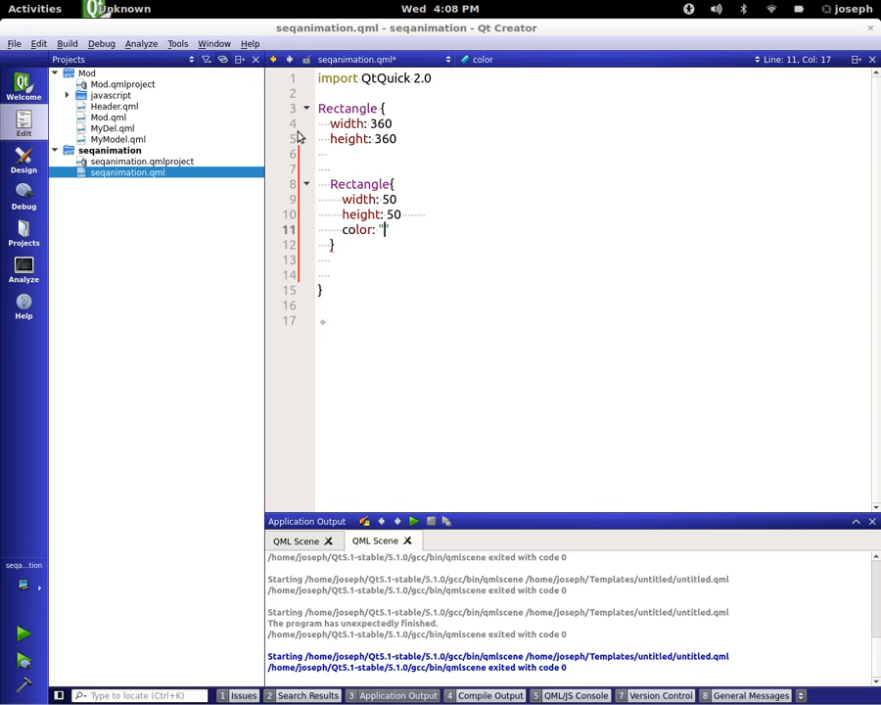
text(green)
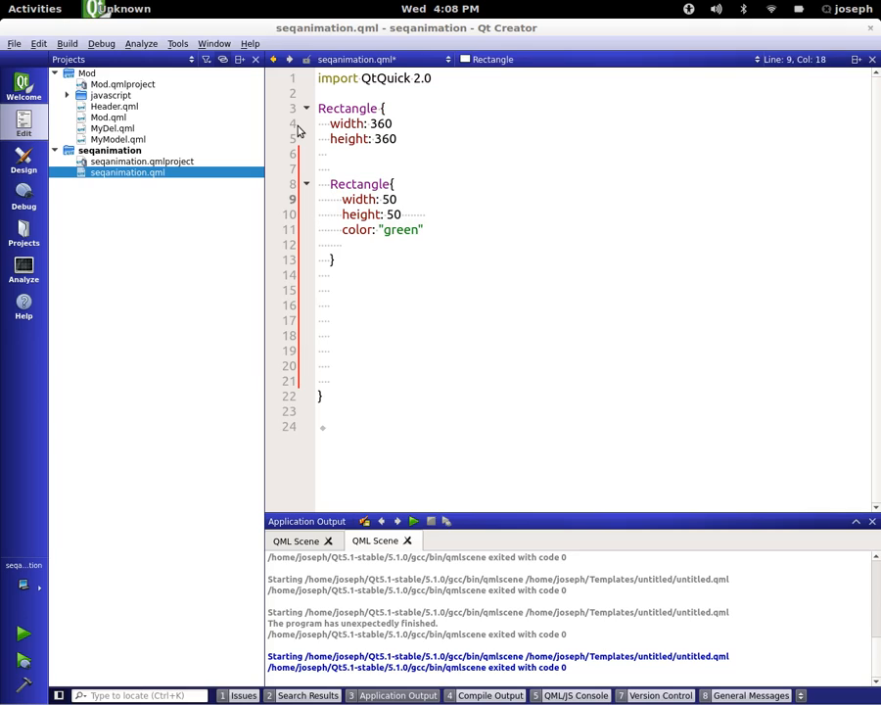
- Add id: greenRec to the inner Rectangle and id: root to the outer one
text(id)
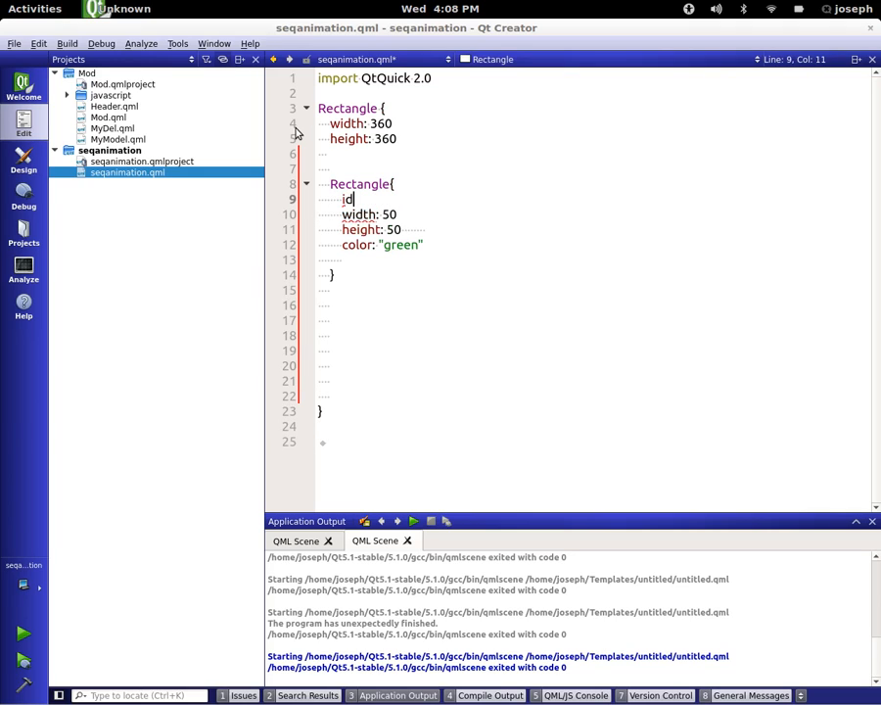
text(:)
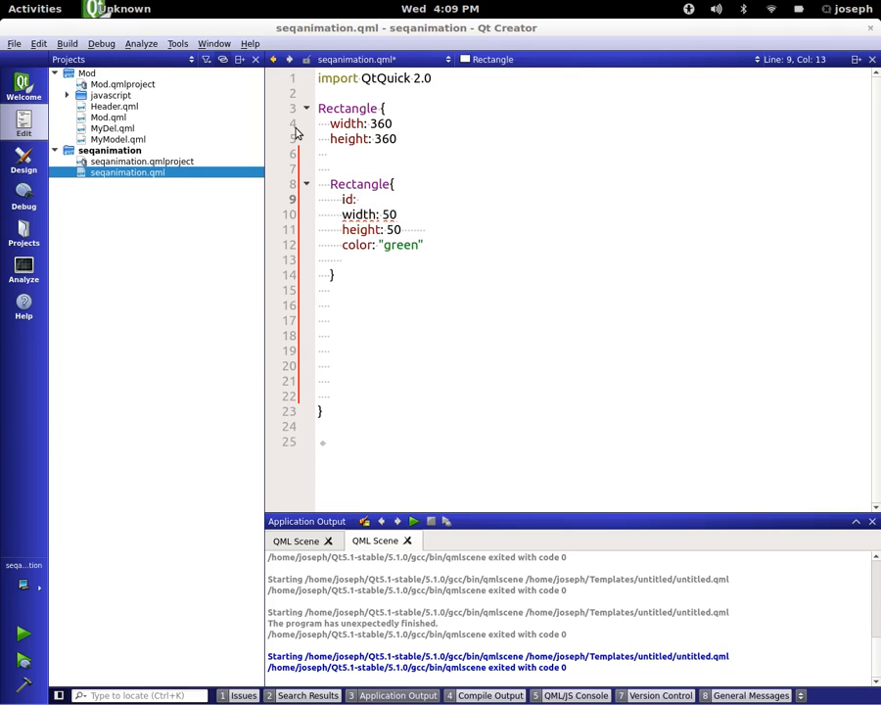
text(gree)
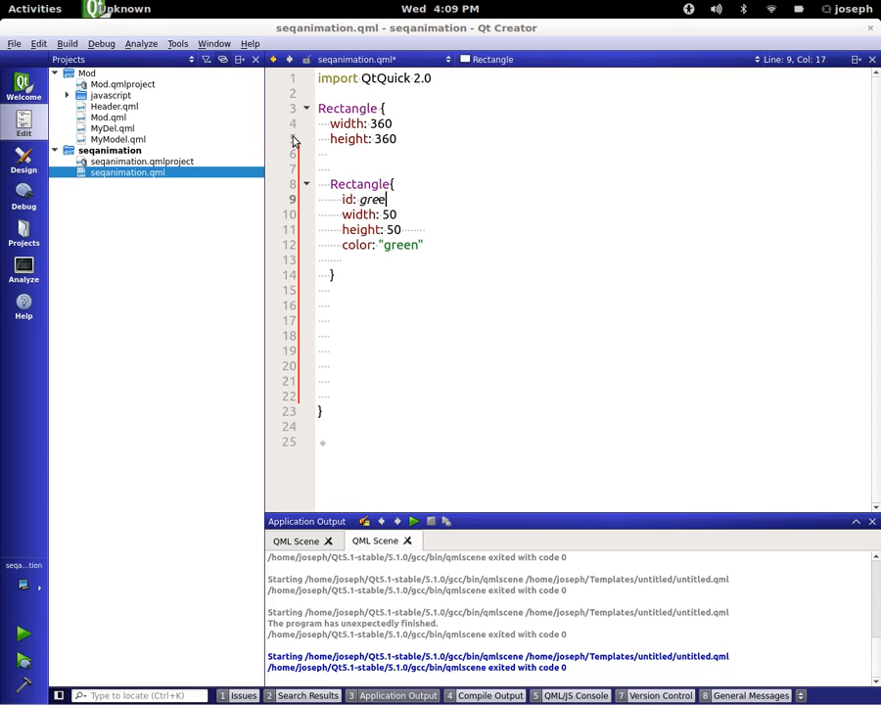
text(nRec)
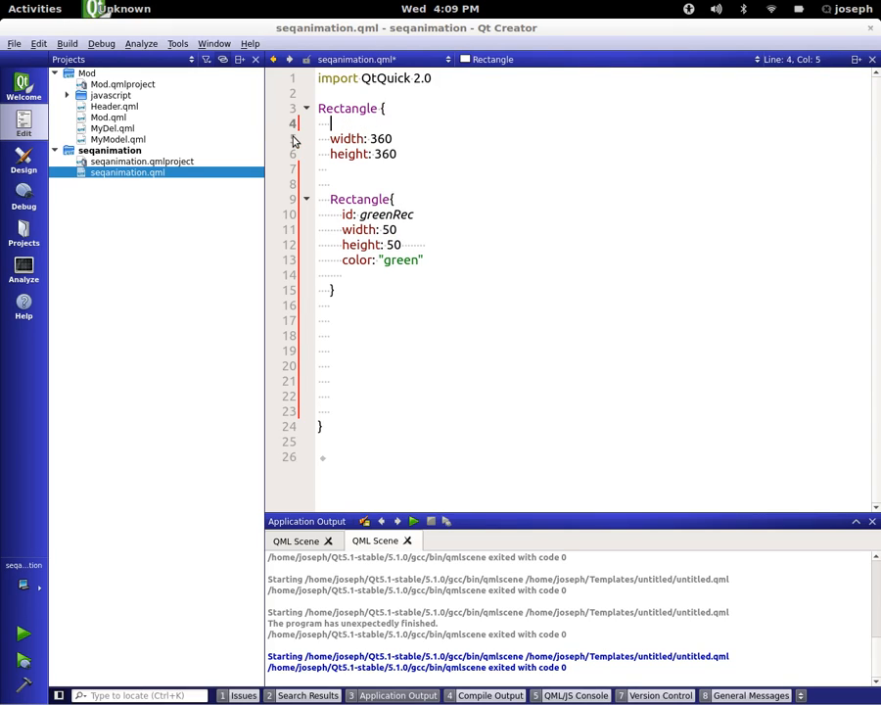
text(id:root)
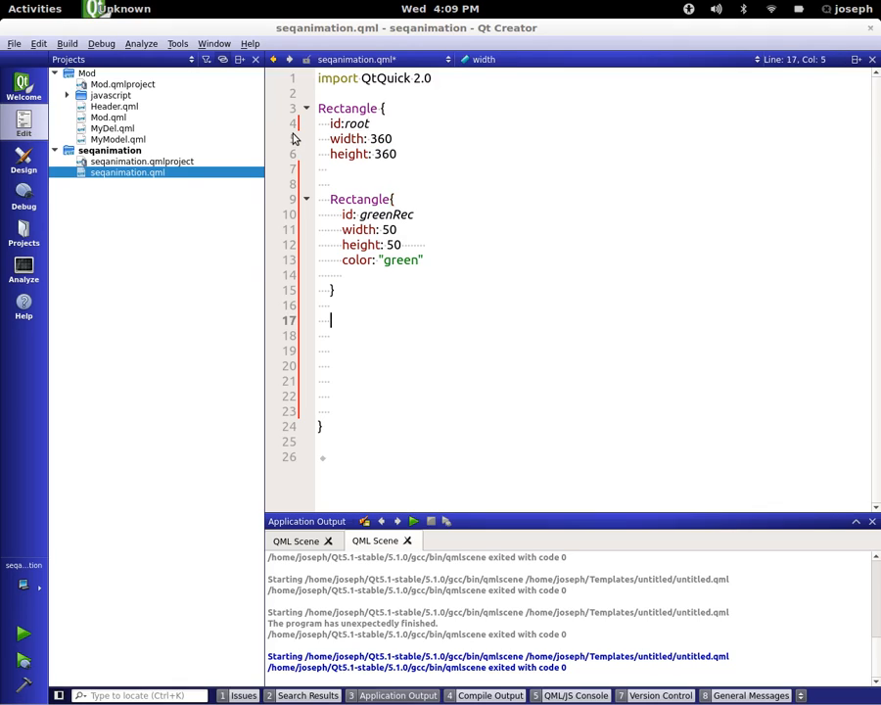
click(331, 184)
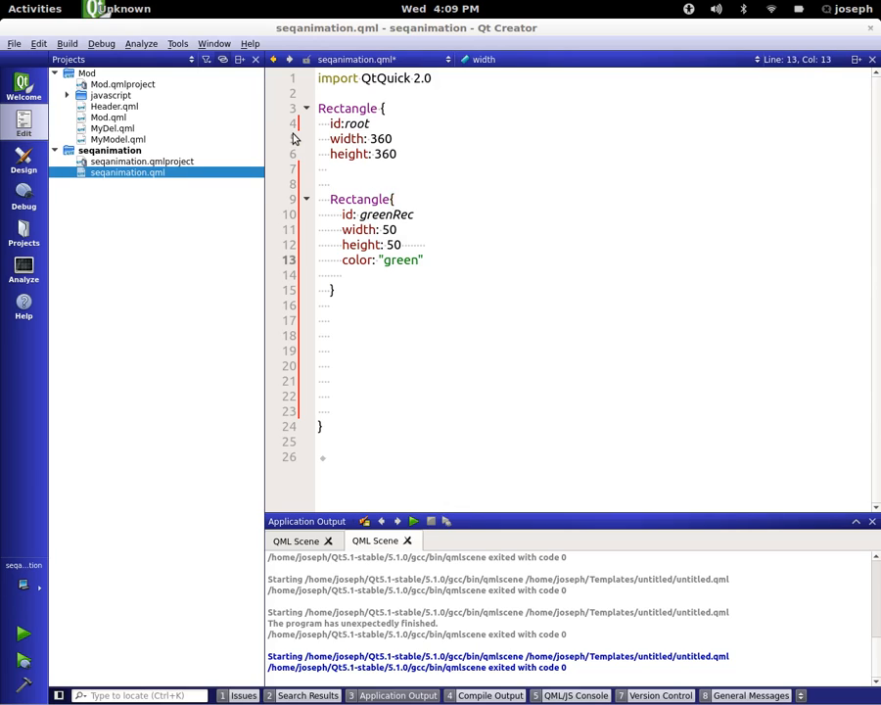
- Run the scene once, then add color: "black" to the root Rectangle
key(ctrl+r)
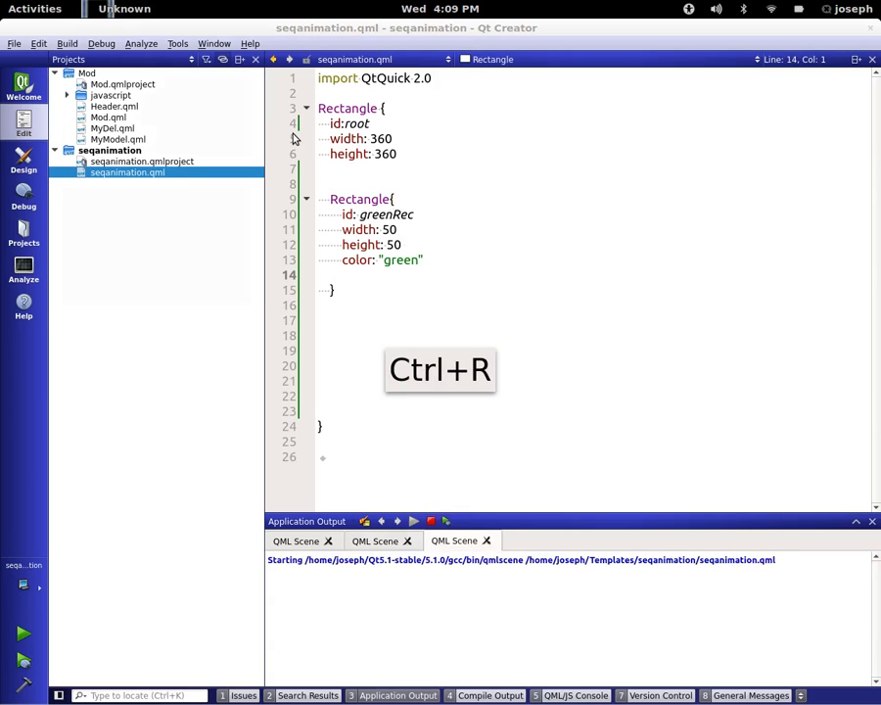
click(35, 8)
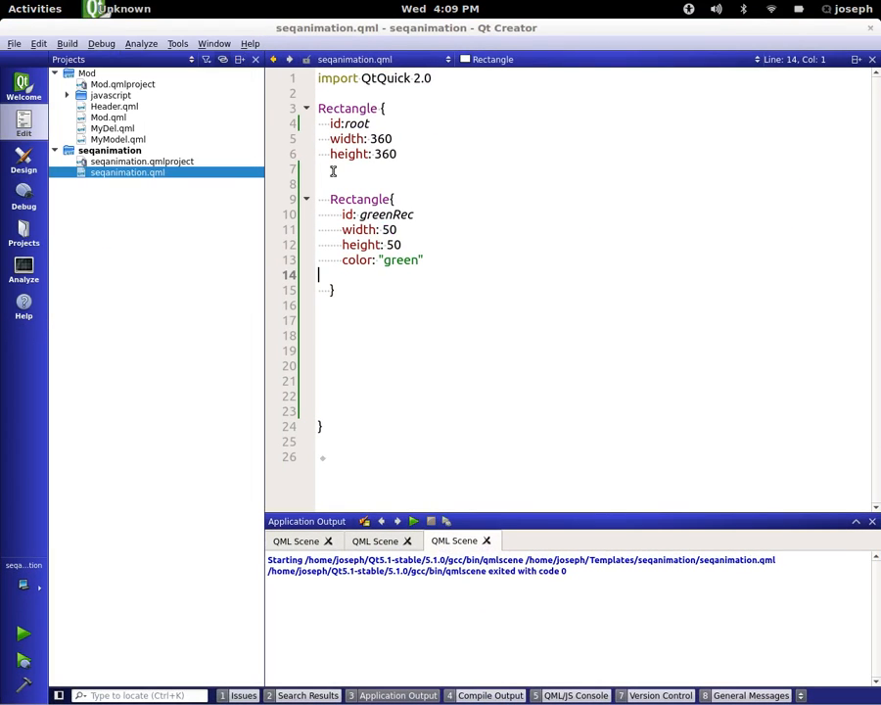
text(co)
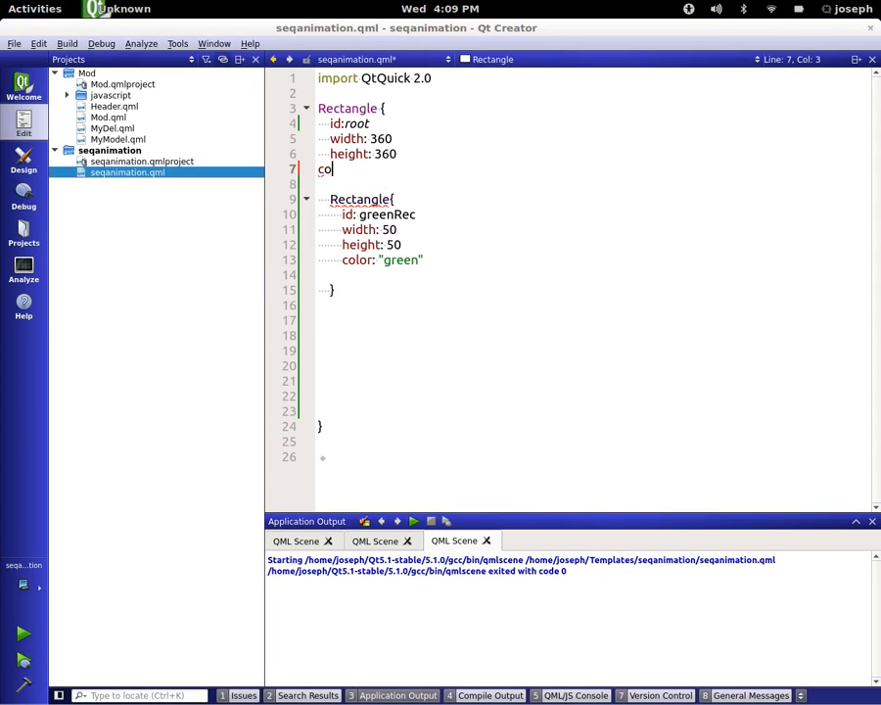
text(lor: "black)
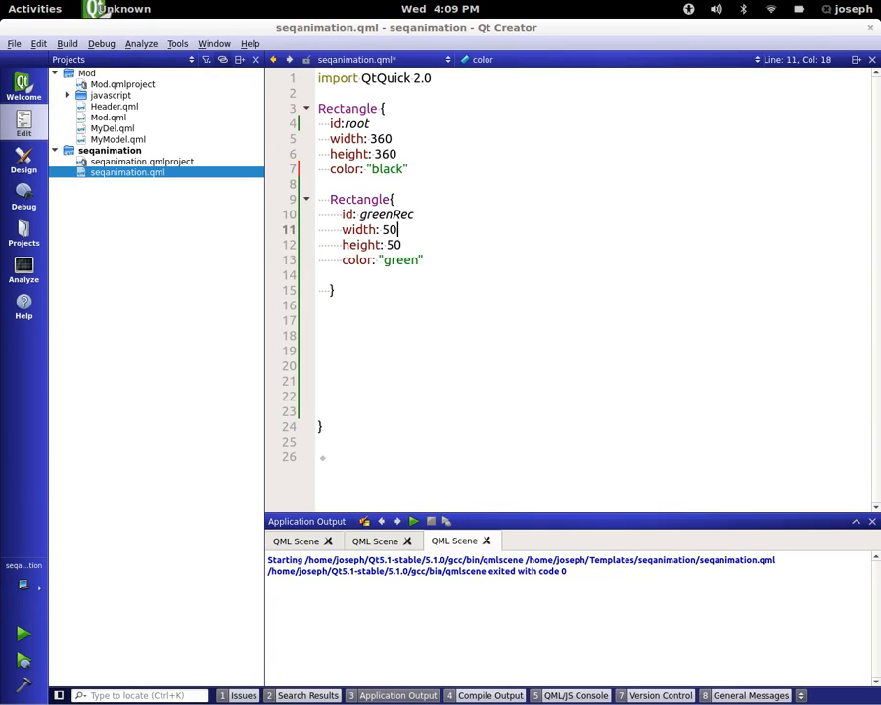
- Insert a NumberAnimation with target greenRec on property "x"
click(323, 335)
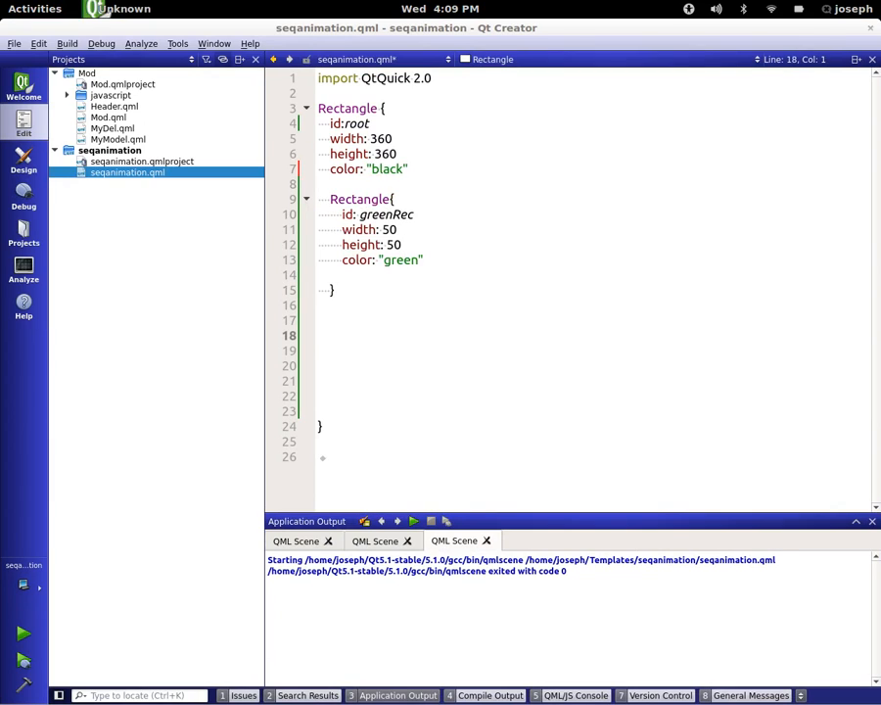
text(NumberAnimation)
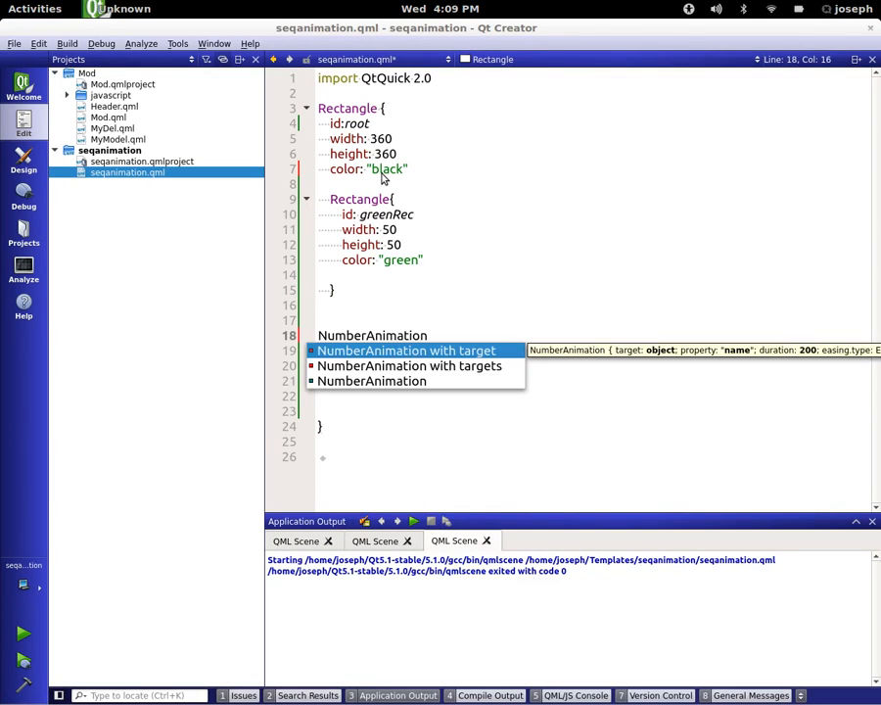
click(405, 349)
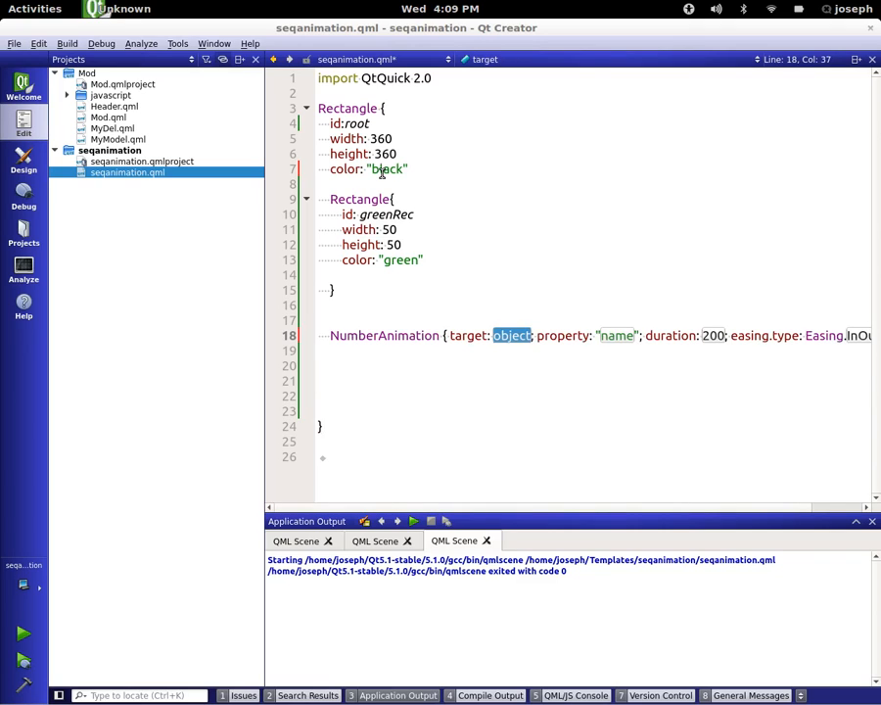
text(gradien)
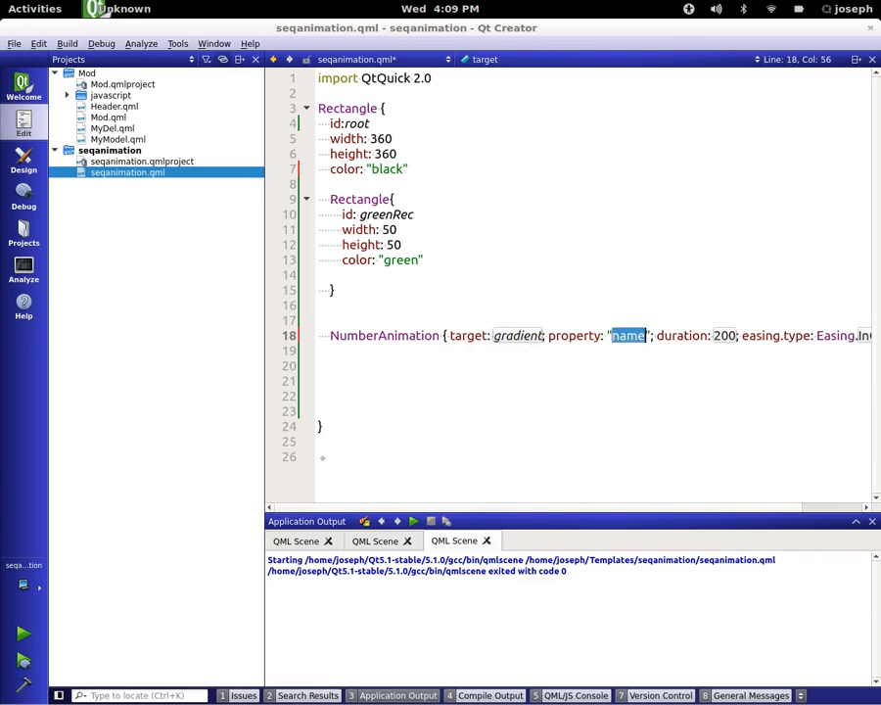
text(x)
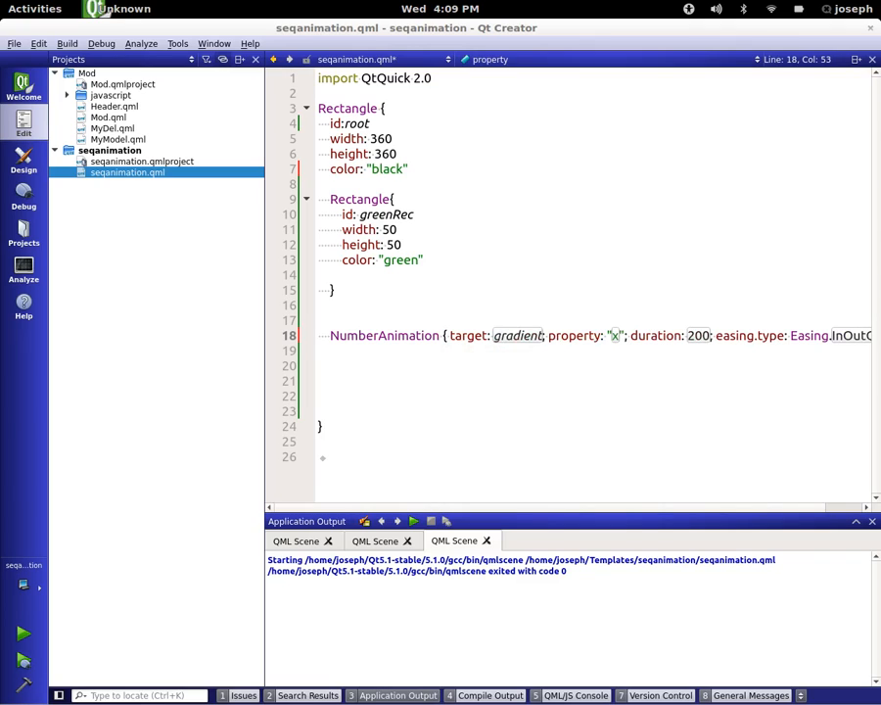
- Change the animation's duration from the default 200 to 400
double_click(697, 335)
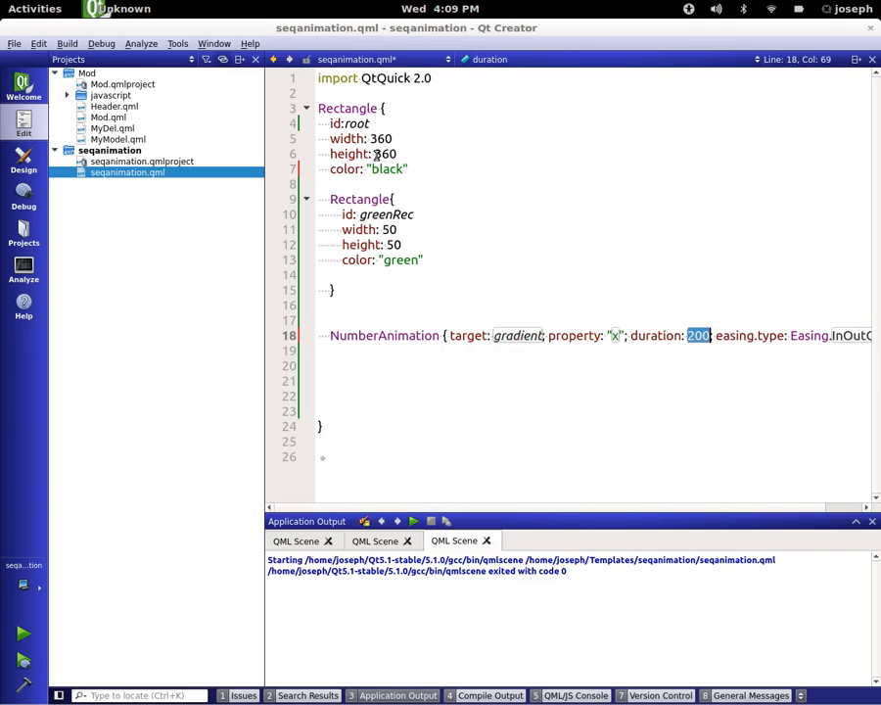
text(1)
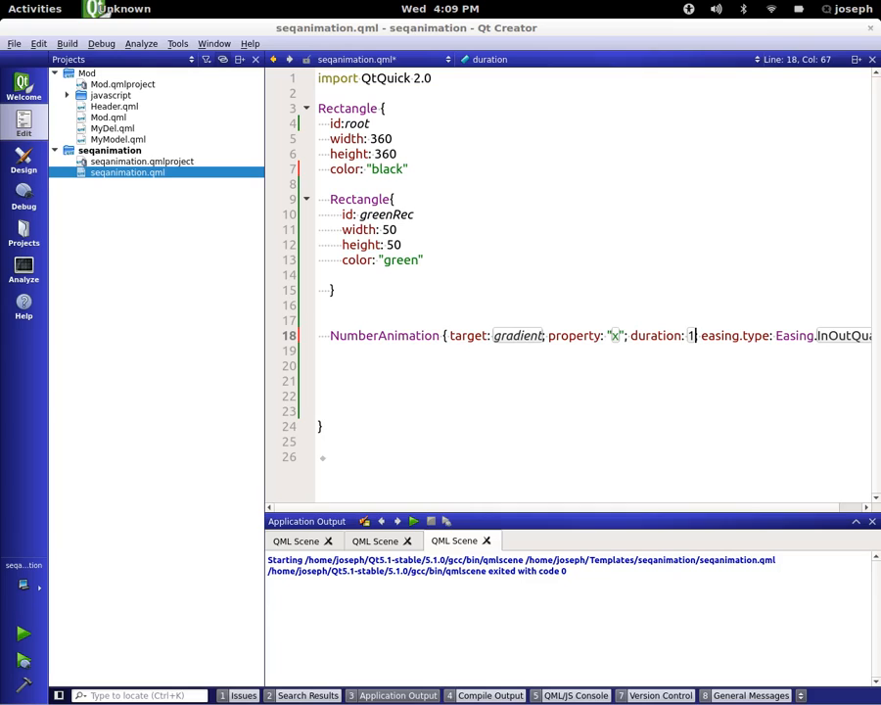
key(BackSpace)
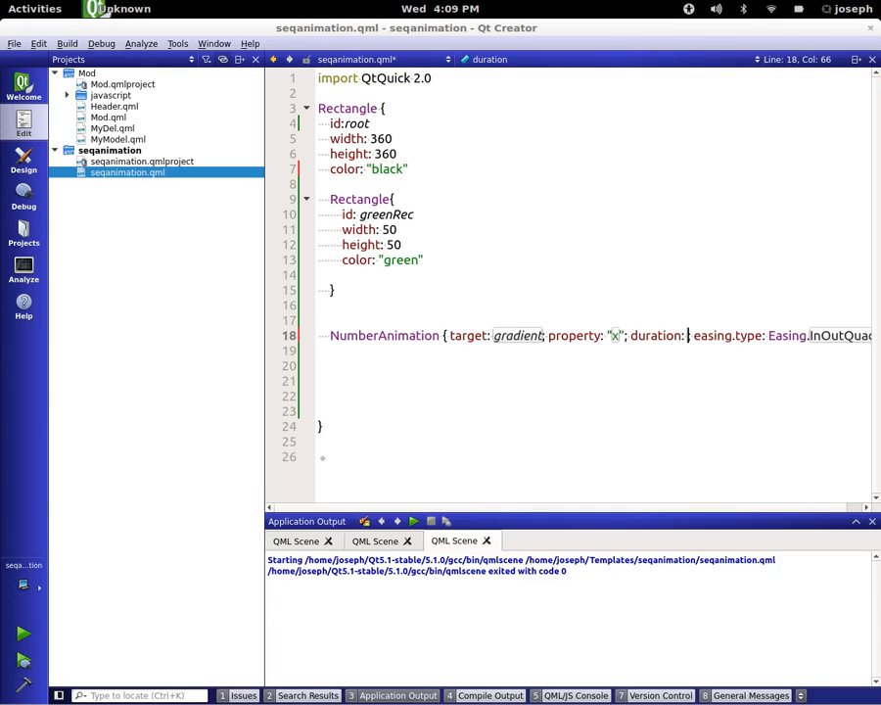
text(400)
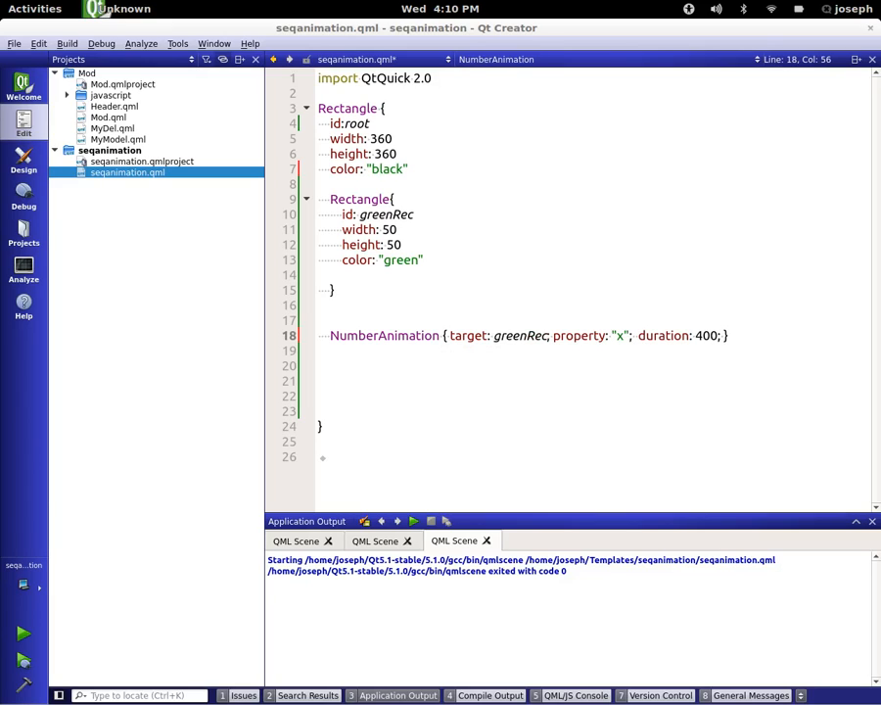
- Set the animation's to value to root.width - greenRec.width
text(to:)
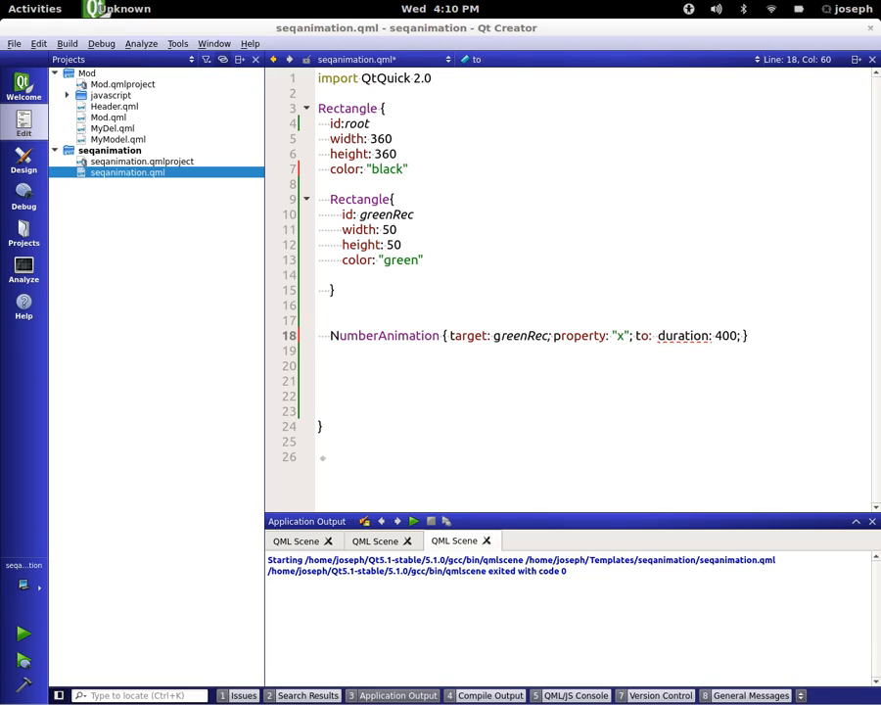
text(root.)
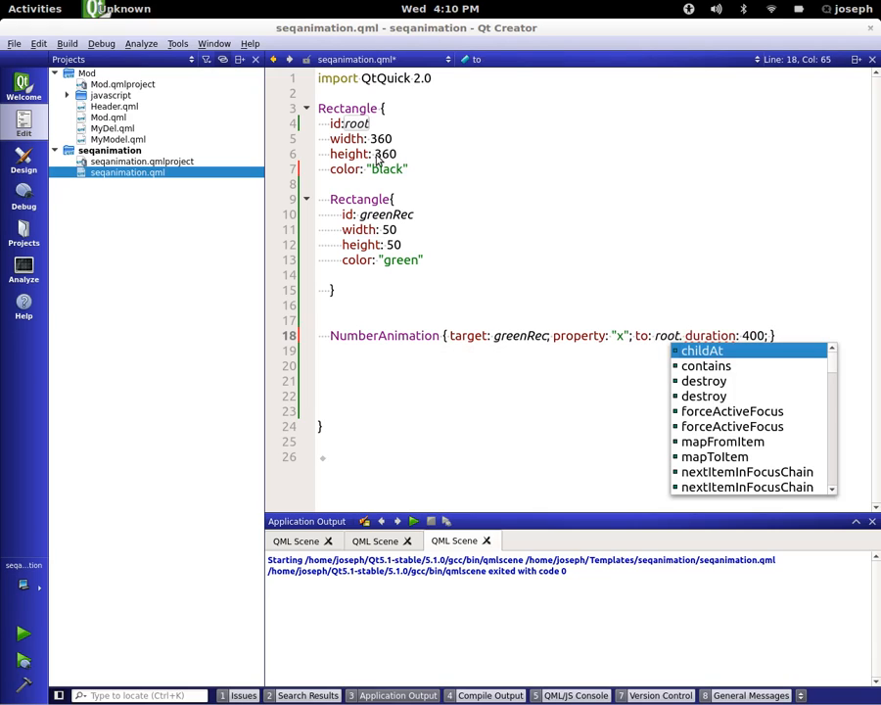
text(width -)
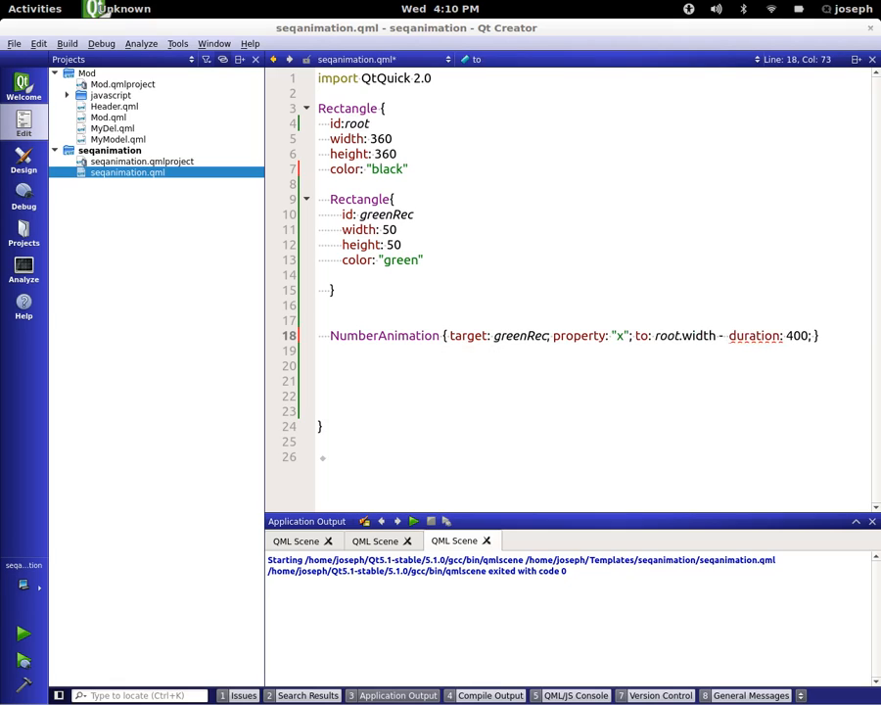
text(greenRec.width ;)
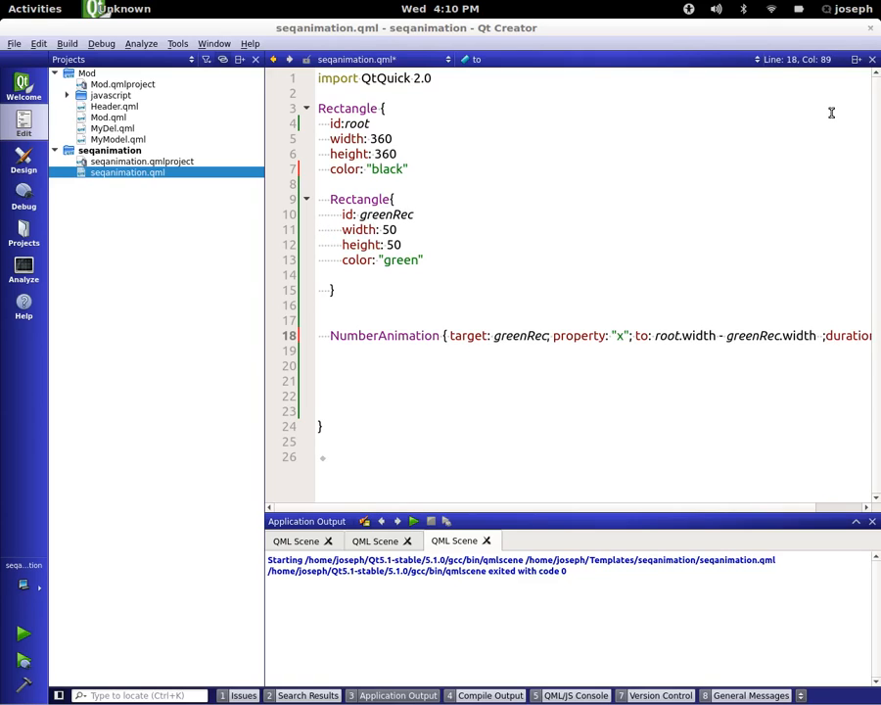
mouse_move(568, 223)
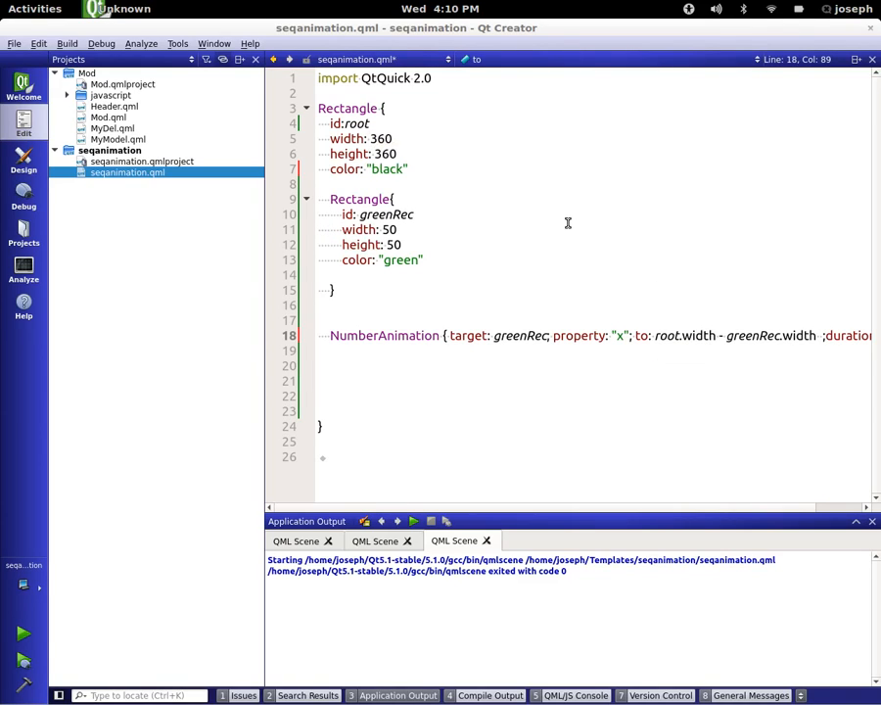
mouse_move(478, 290)
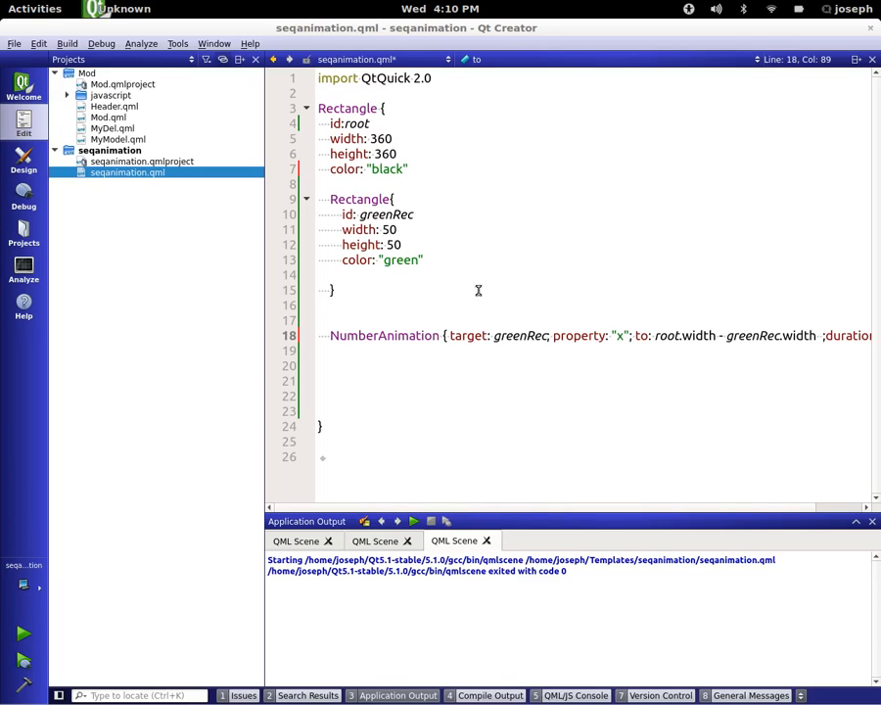
mouse_move(459, 335)
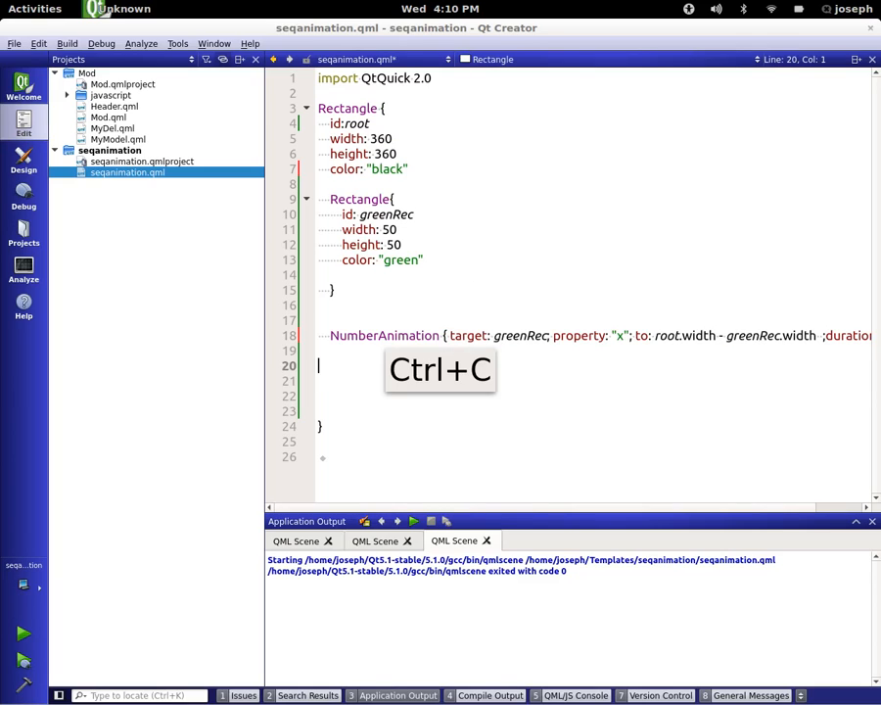
- Duplicate the animation line three times for y to root.height - greenRec.height, x to 0 and y to 0
key(ctrl+v)
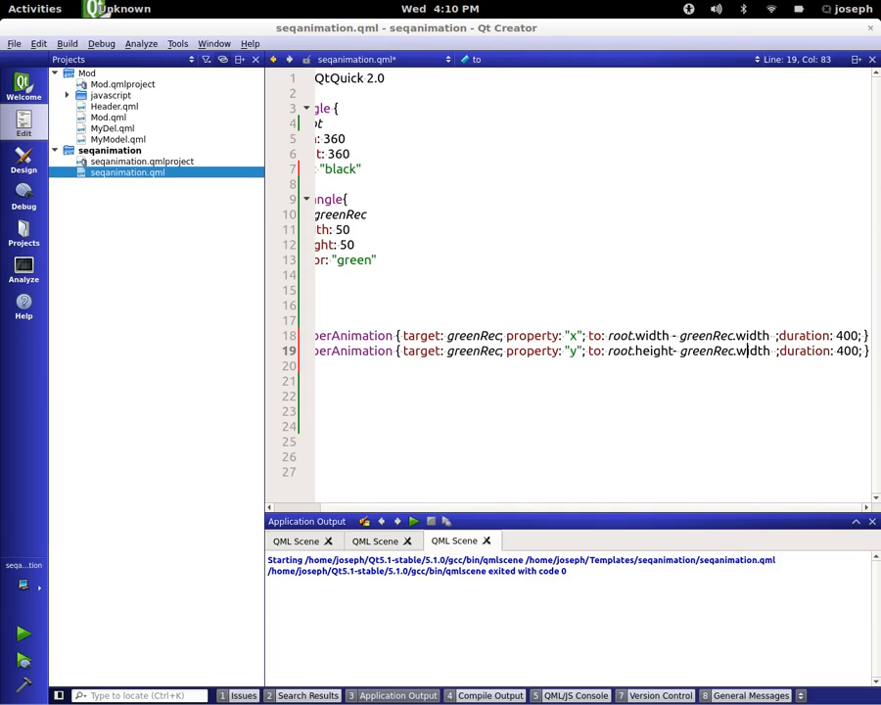
key(BackSpace)
text(heigh)
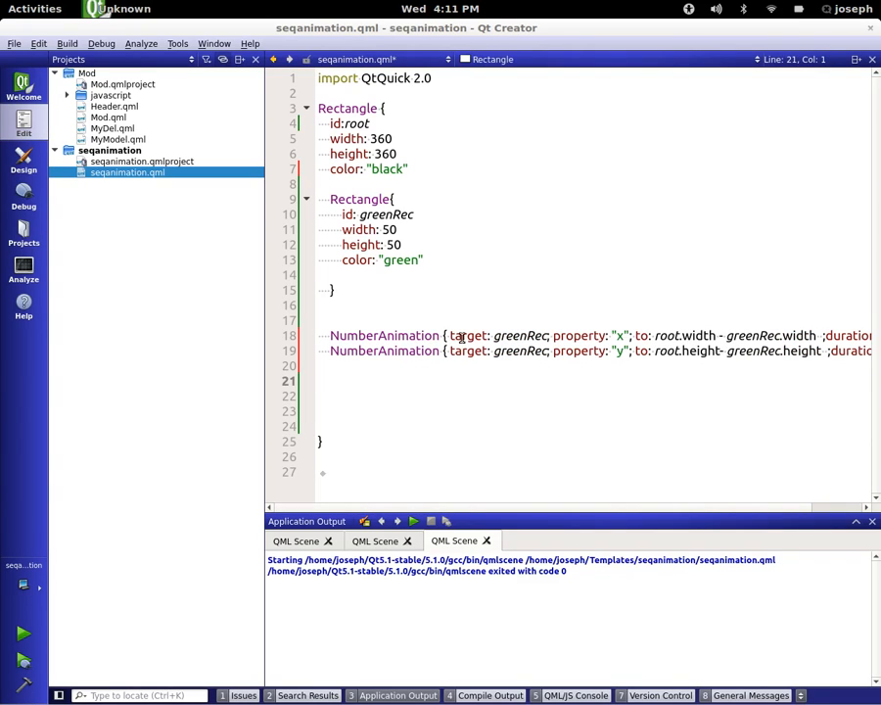
key(ctrl+c)
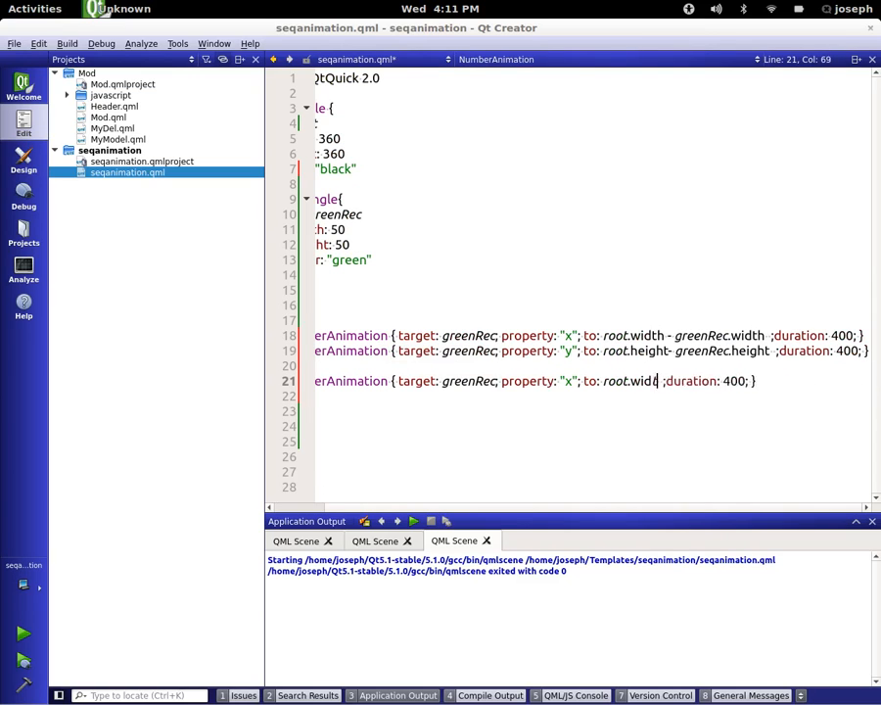
text(0)
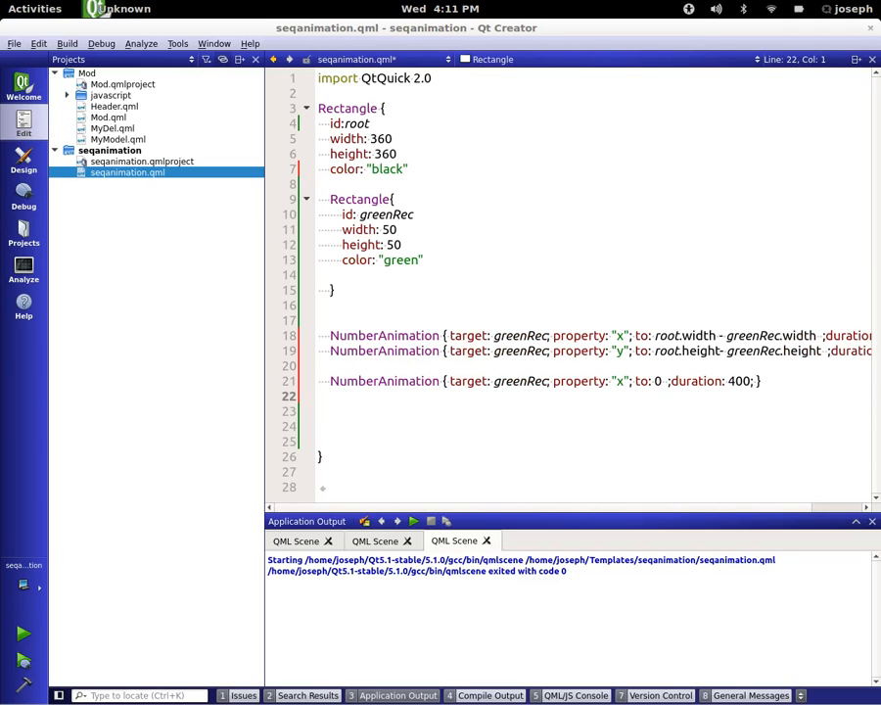
key(ctrl+v)
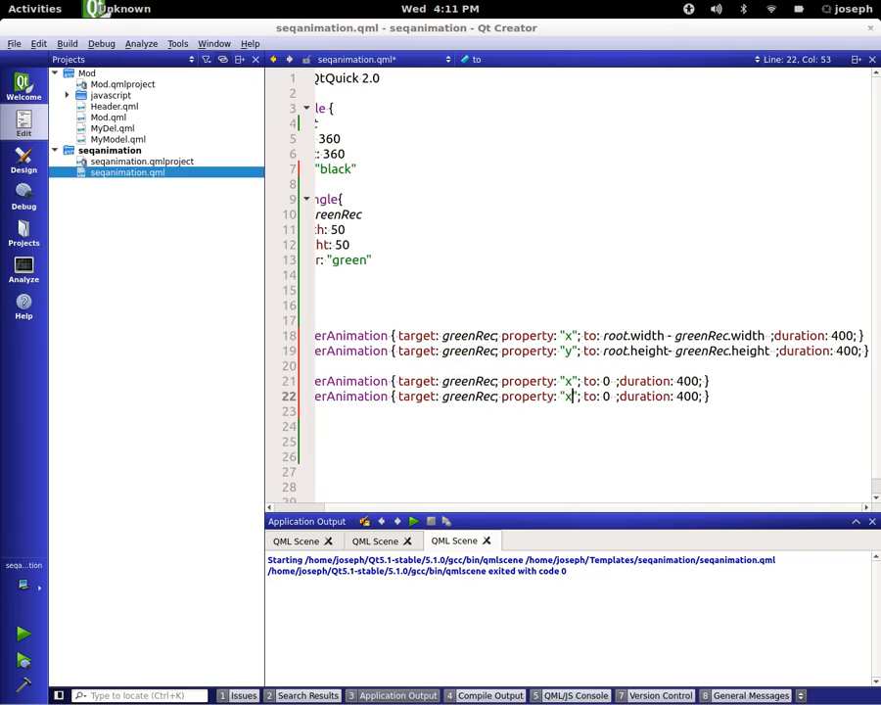
text(y)
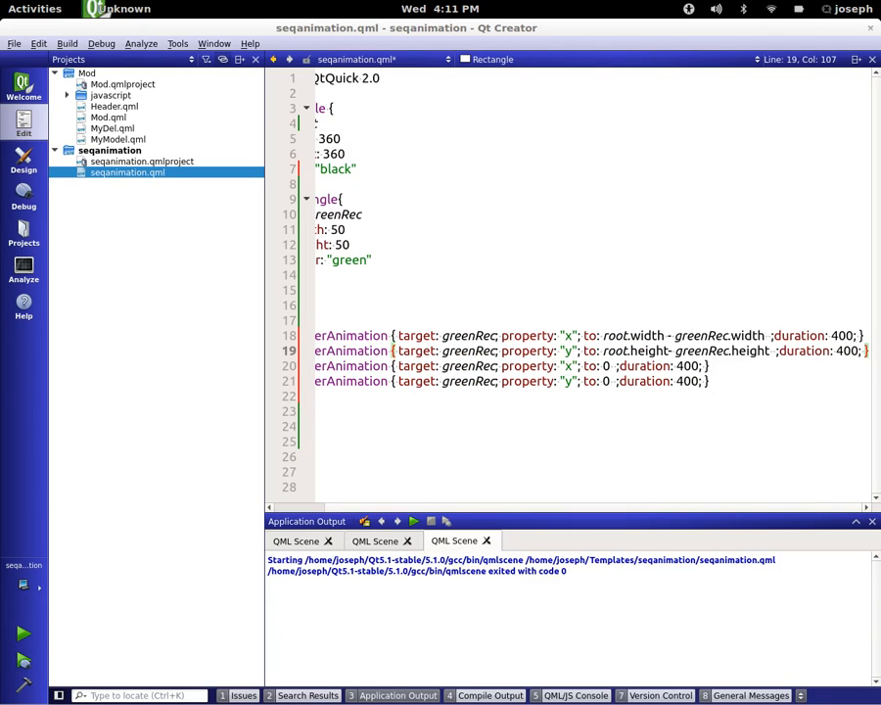
click(862, 335)
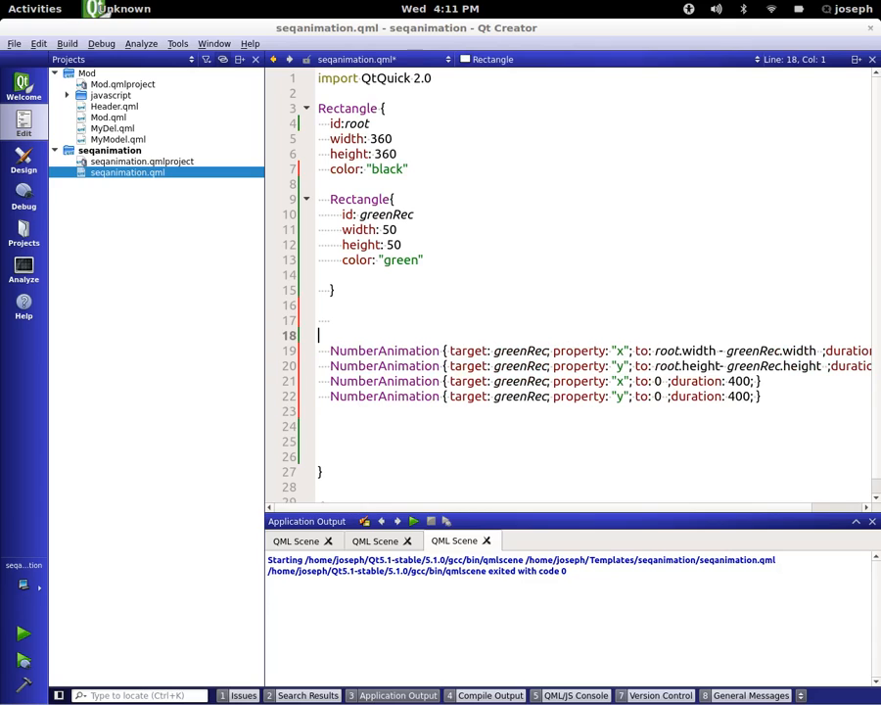
- Enclose the four NumberAnimations in a SequentialAnimation { } block
text(Pa)
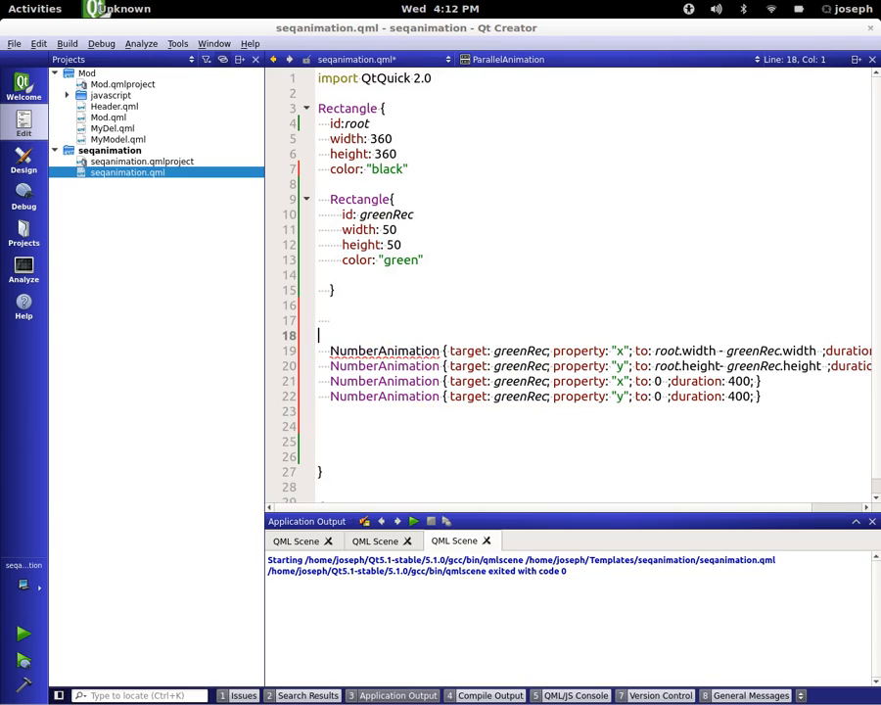
text(SequentialAnimation{)
click(591, 412)
text(})
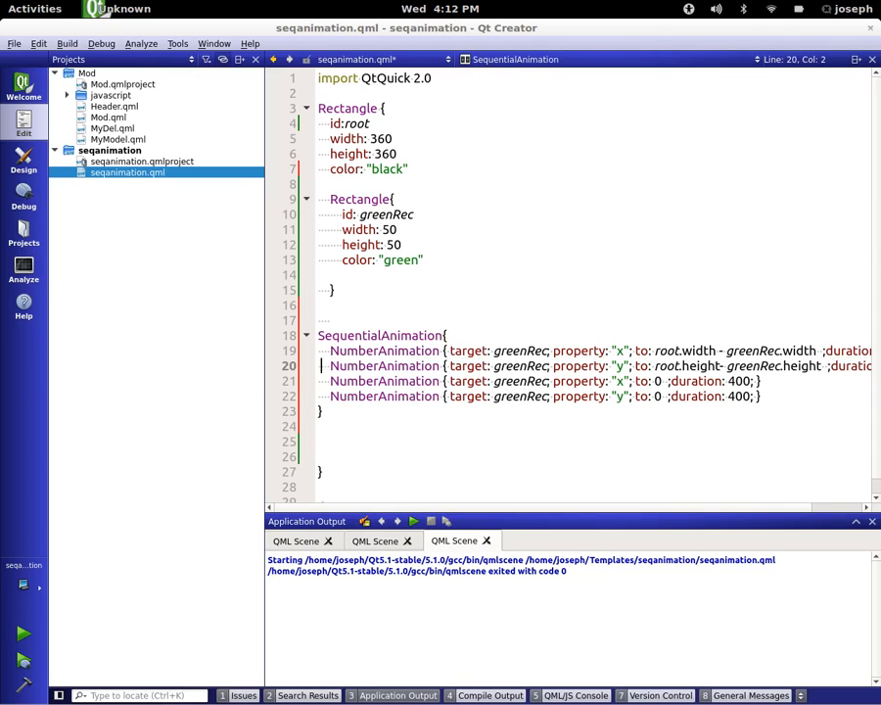
- Add running: true and loops: Animation.Infinite inside the SequentialAnimation
key(Backspace)
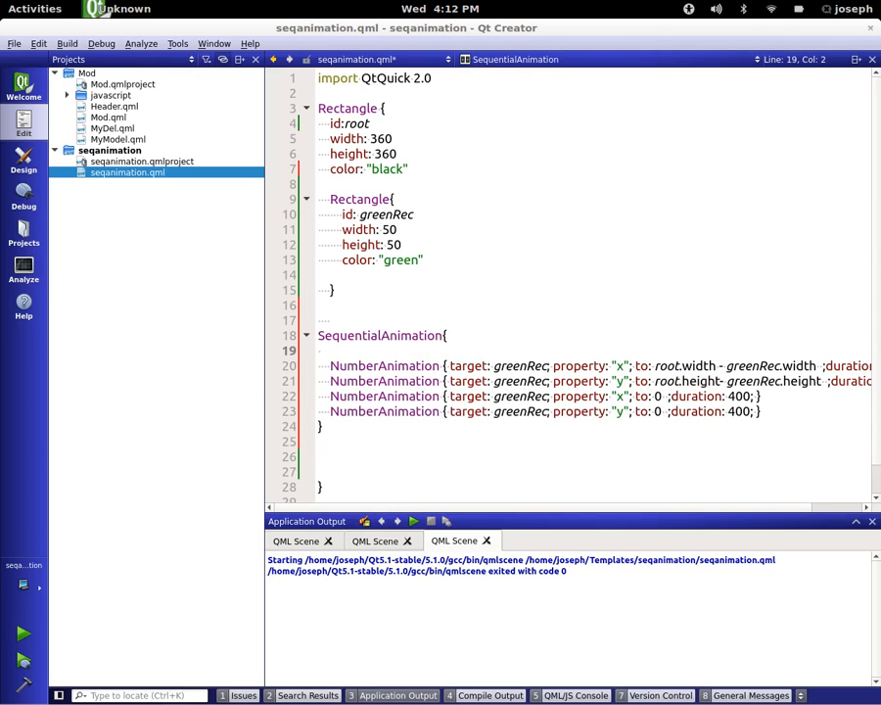
text(running:)
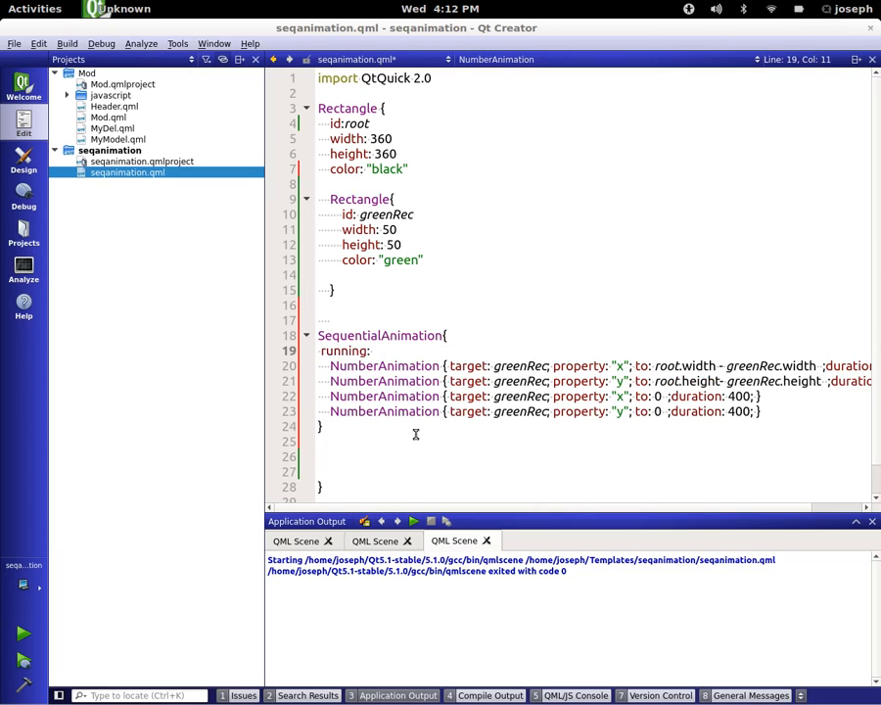
text(true)
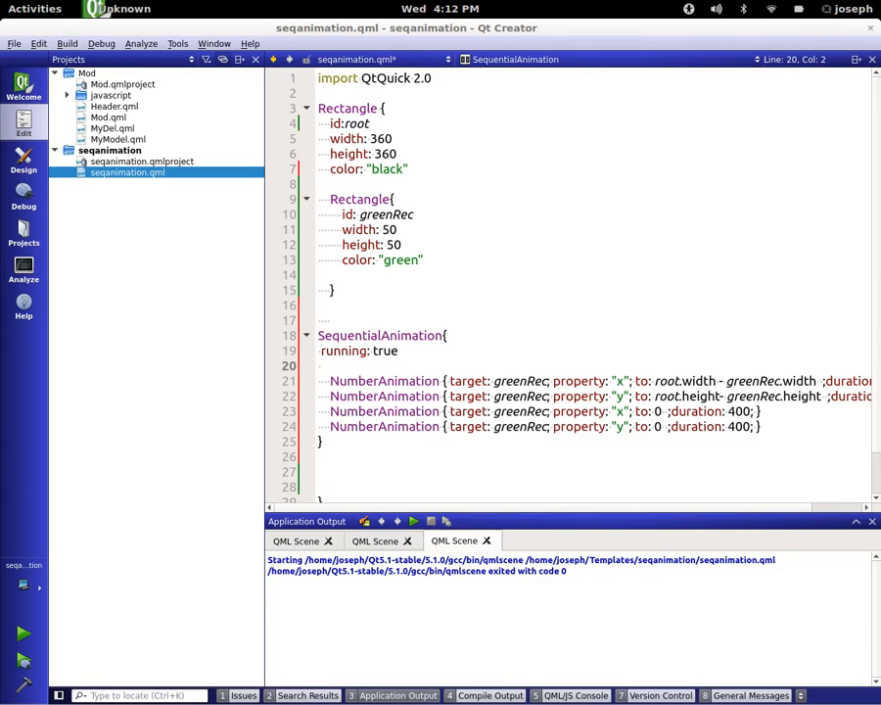
text(loops:)
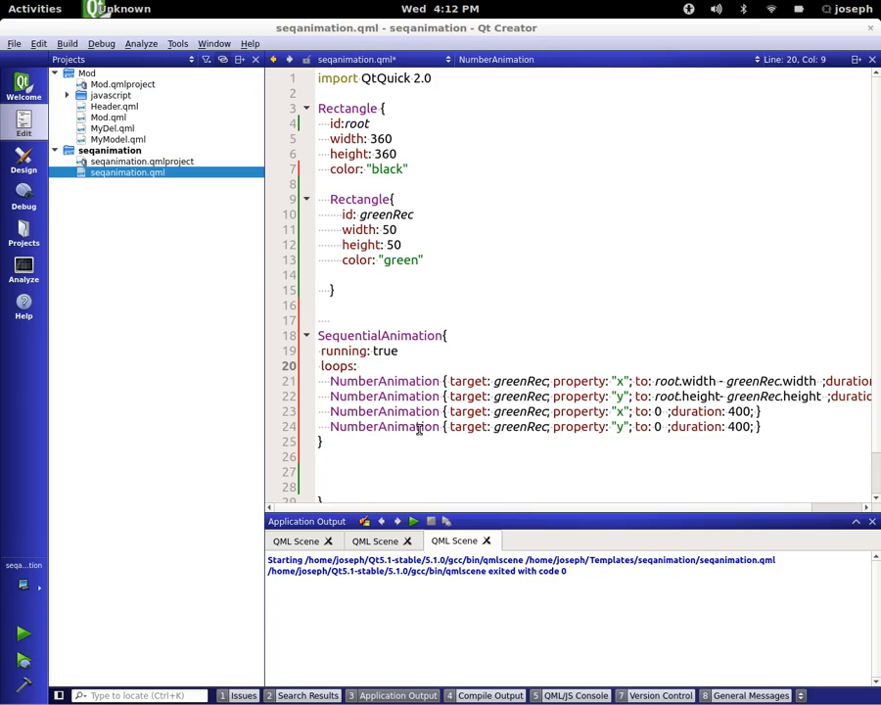
text(A)
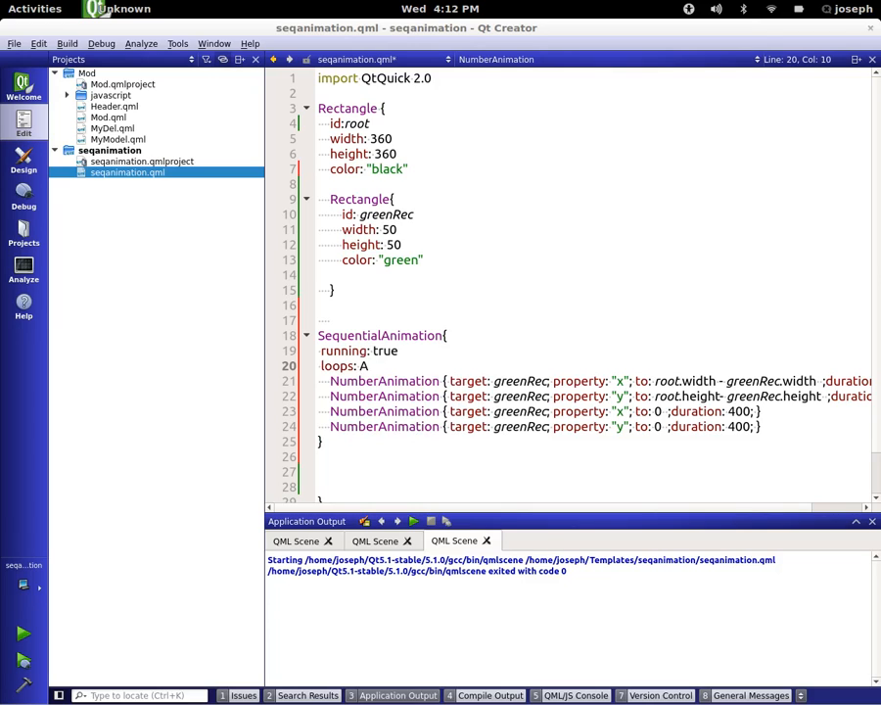
text(Animation.Infinite)
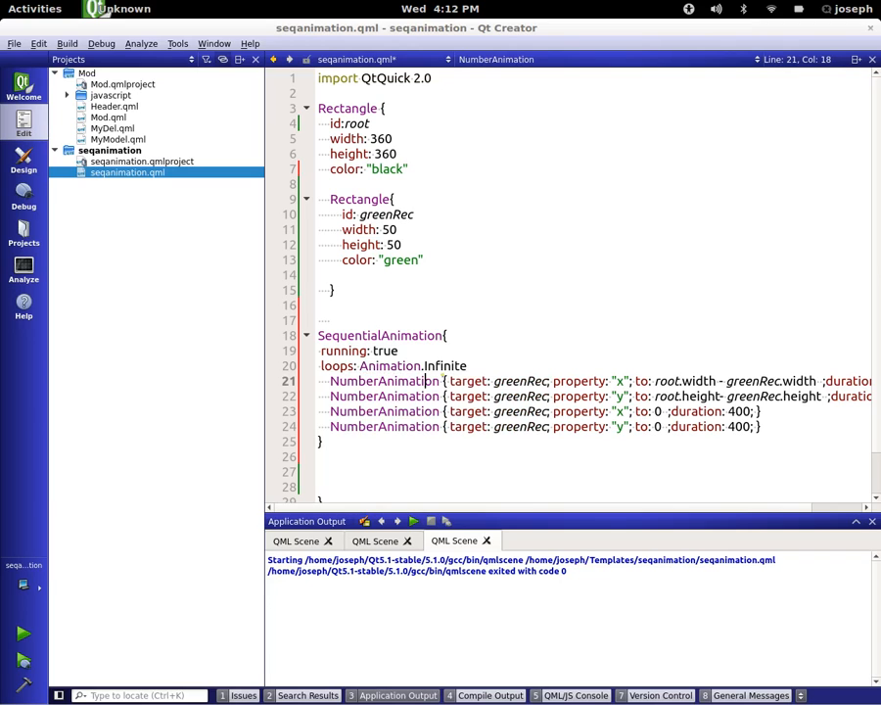
key(Ctrl+r)
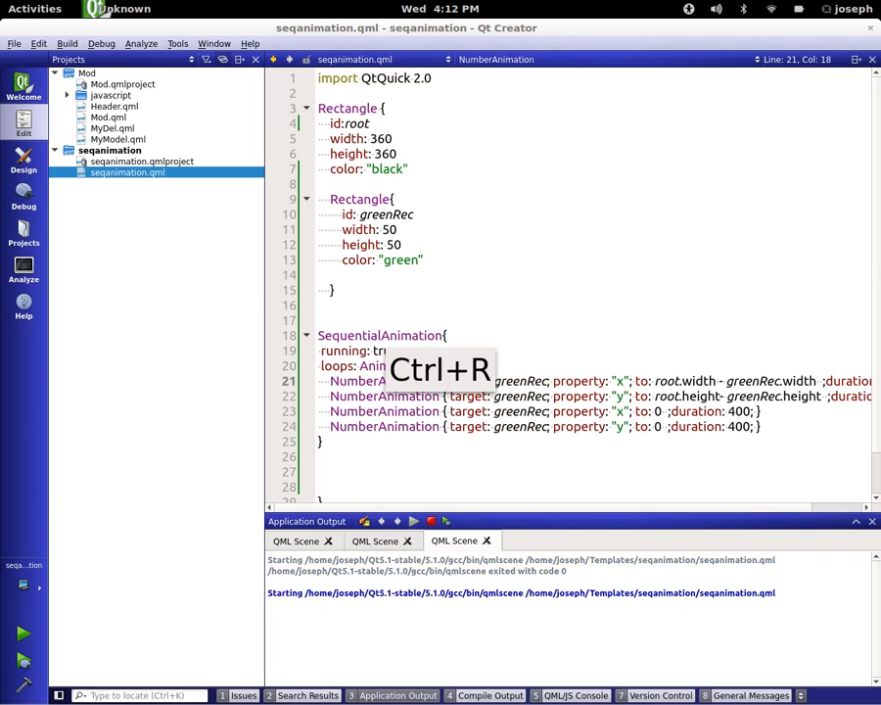
- Run the scene, then change the return animations' duration from 400 to 1400
key(ctrl+r)
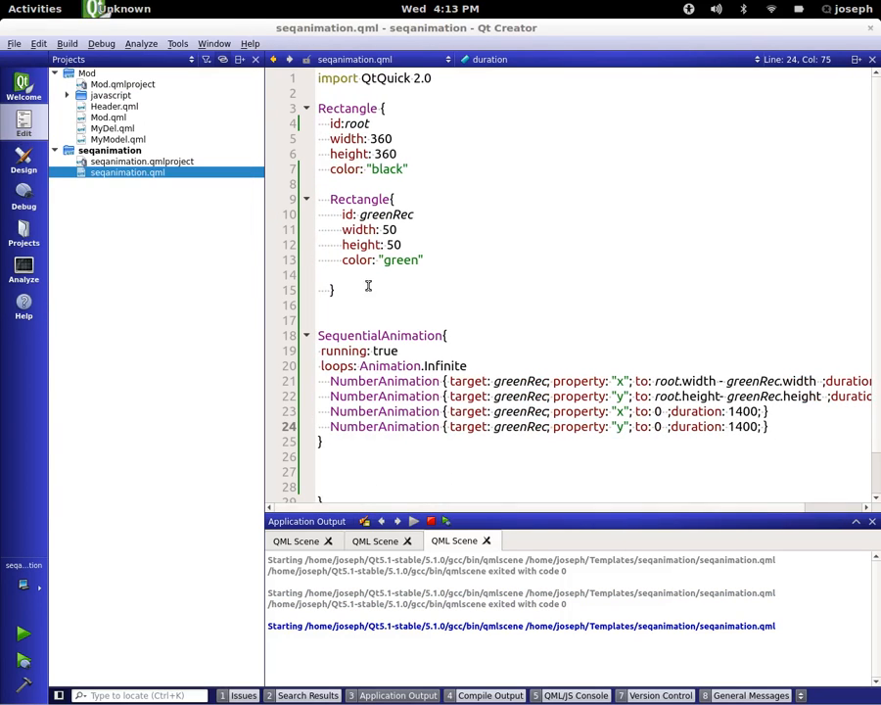
double_click(356, 351)
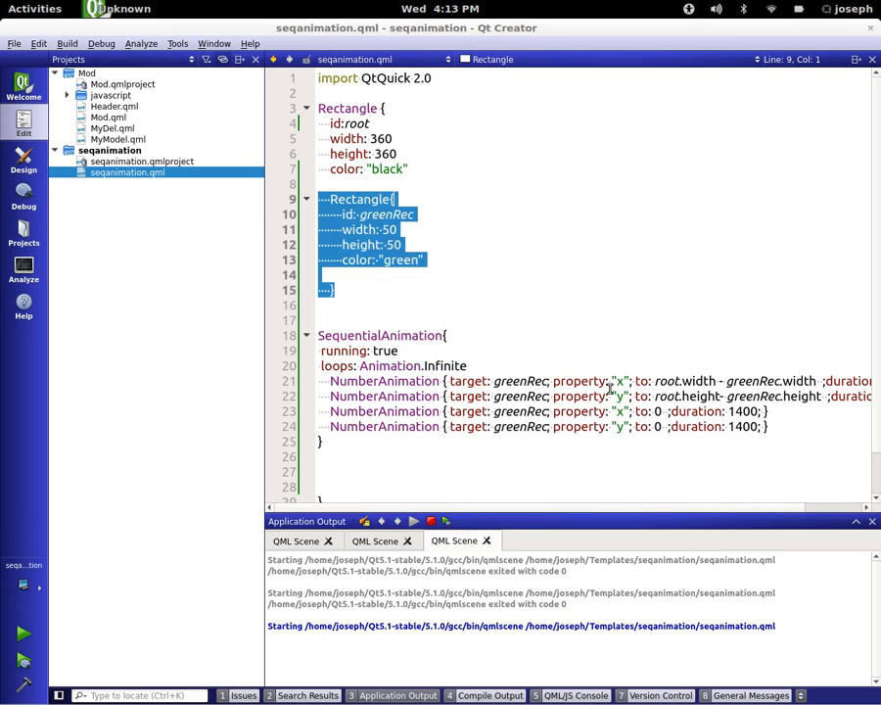
- Comment the first animations as moving right across the screen and to the bottom right
click(329, 411)
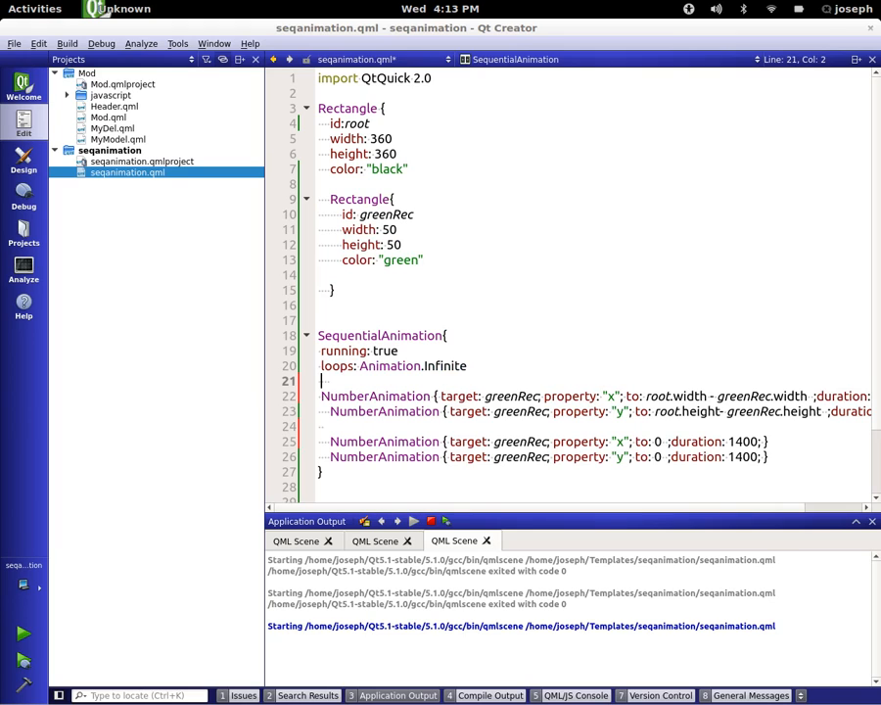
scroll(down, 3)
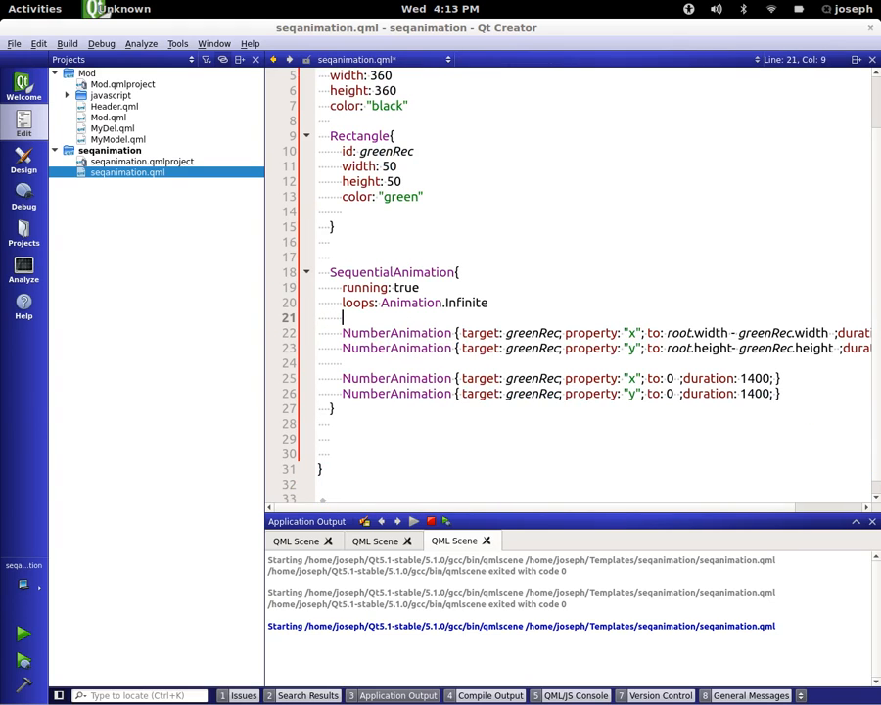
text(// move to right of)
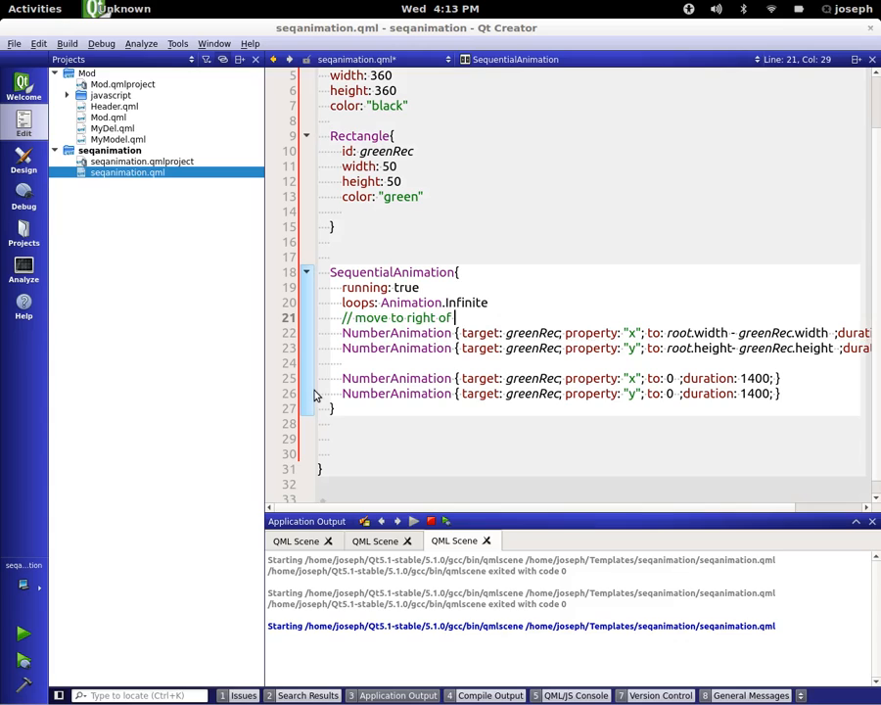
text(screen)
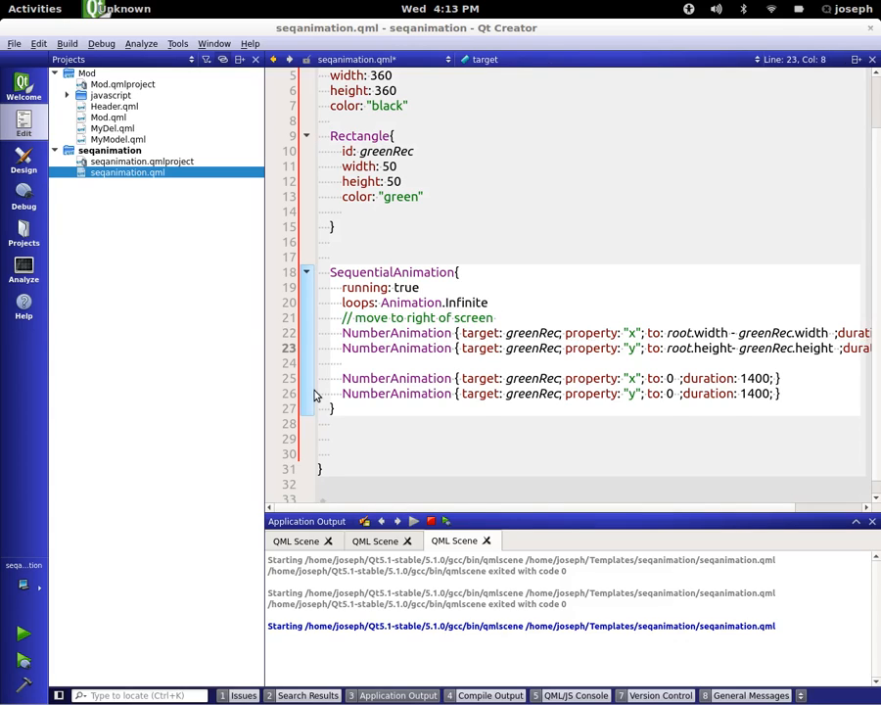
text(n)
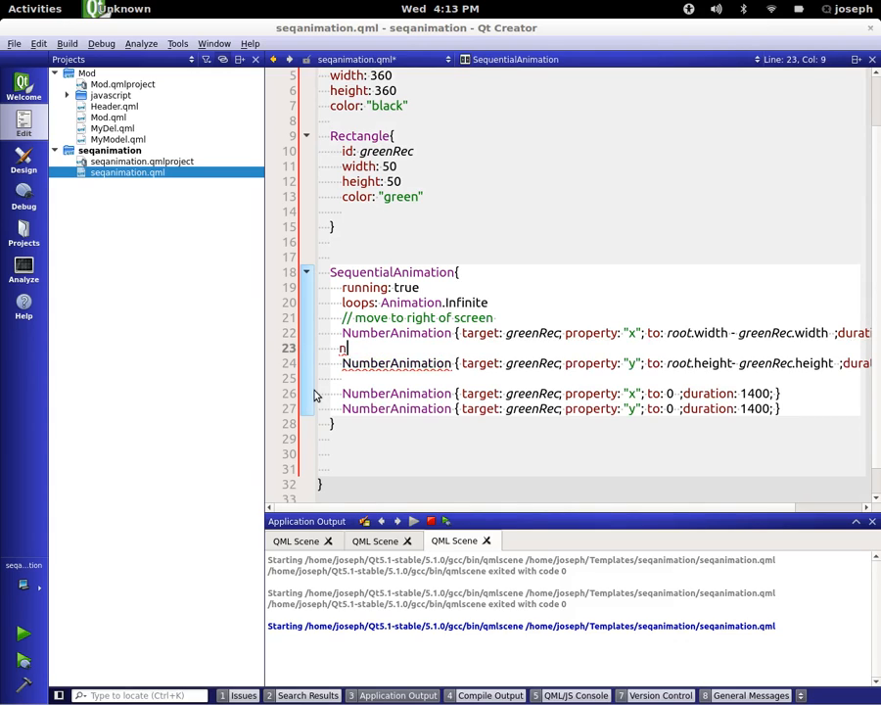
text(move to b)
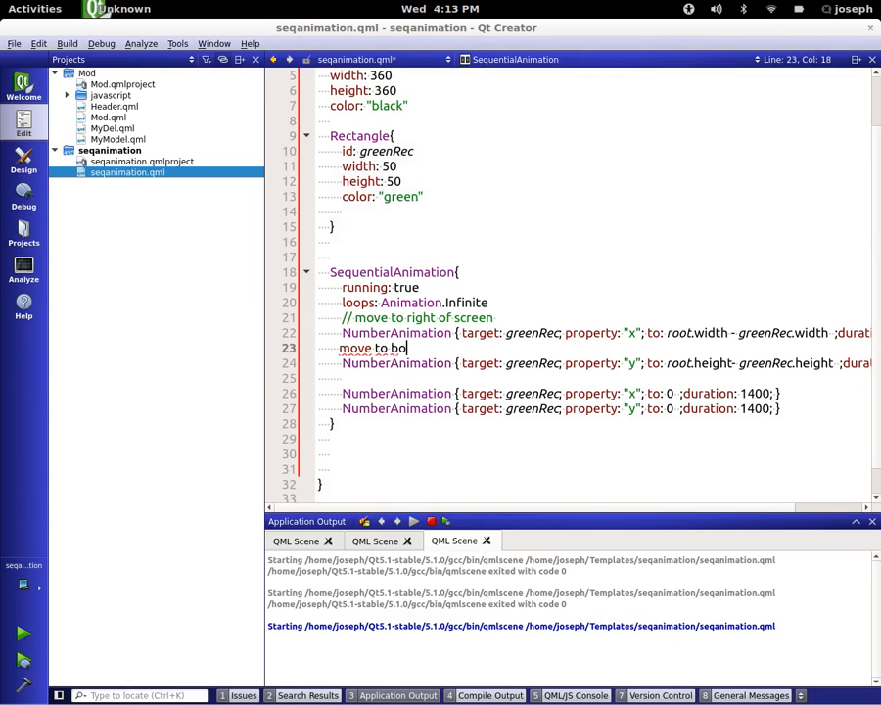
text(ottom)
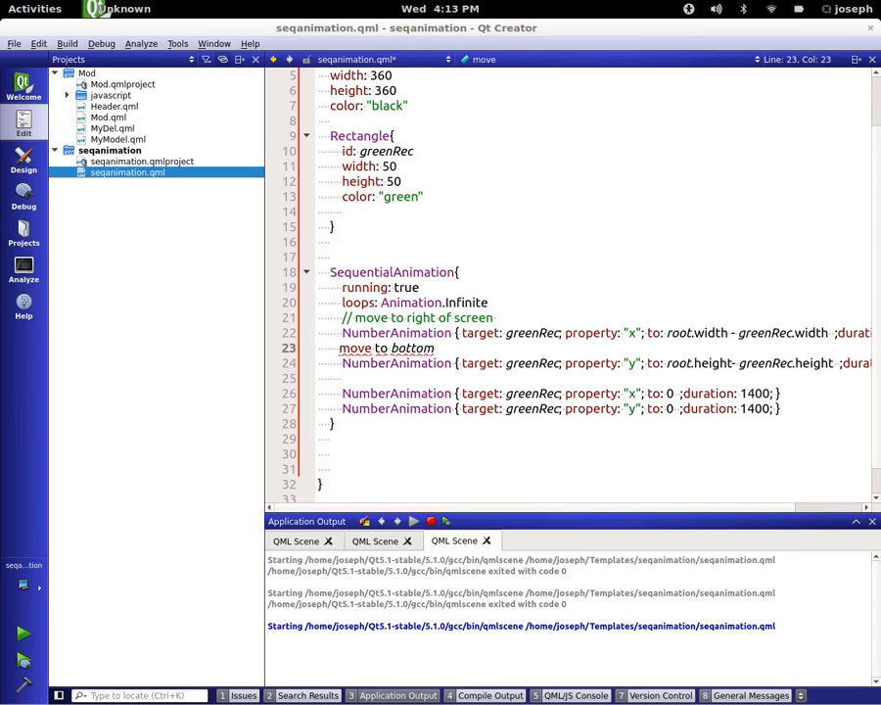
text(right)
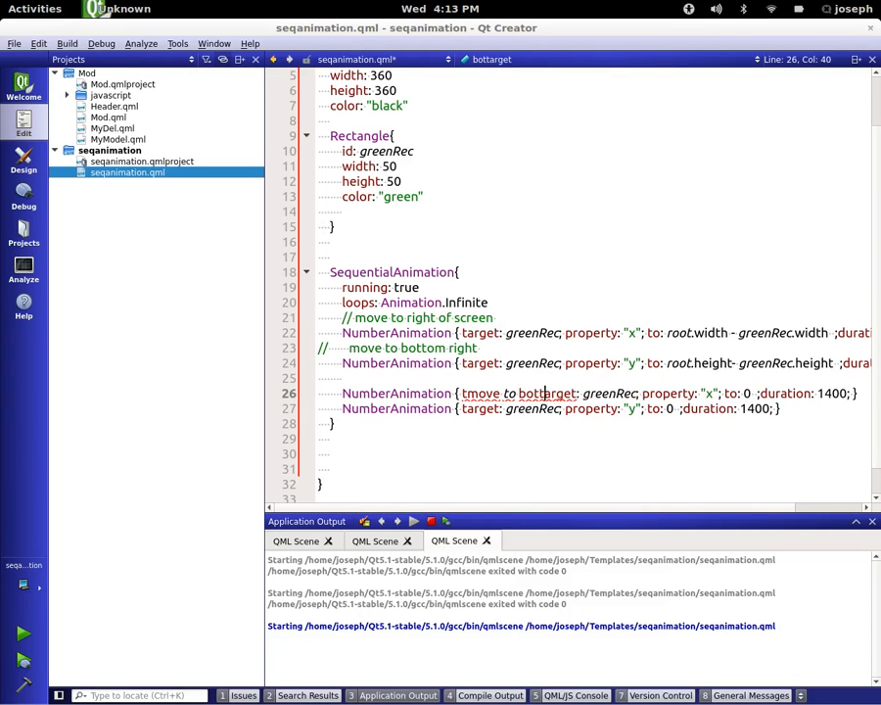
- Comment the remaining animations as moving to bottom left and back to original position
key(ctrl+shift+z)
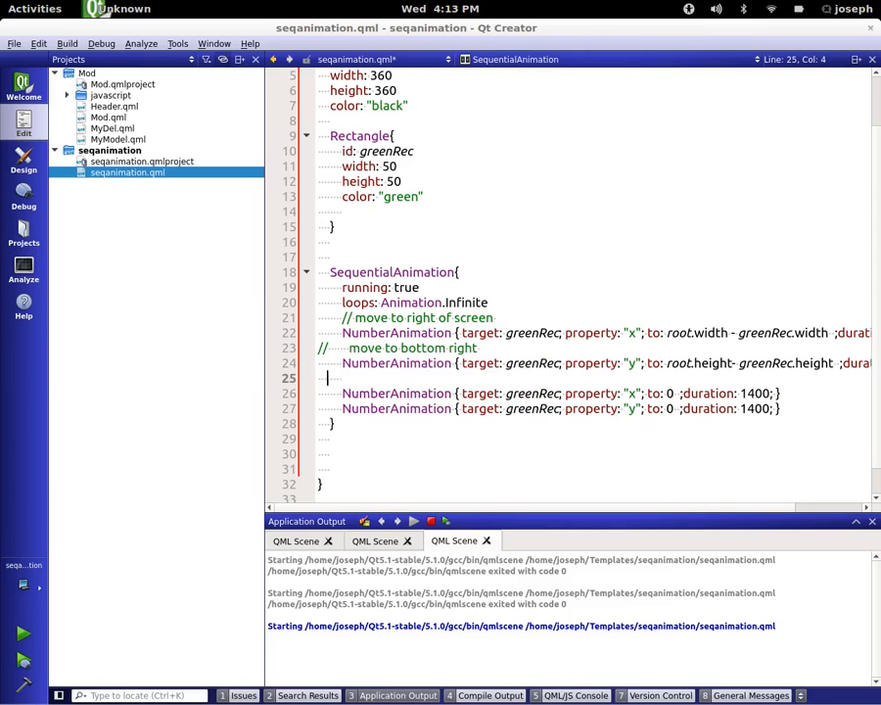
text(//move to bott)
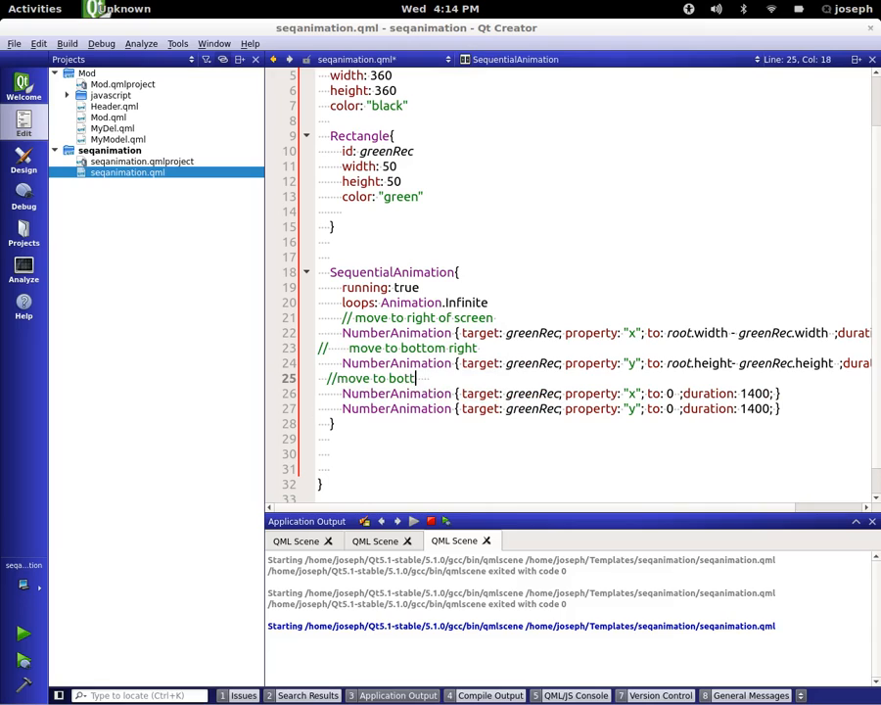
text(om left)
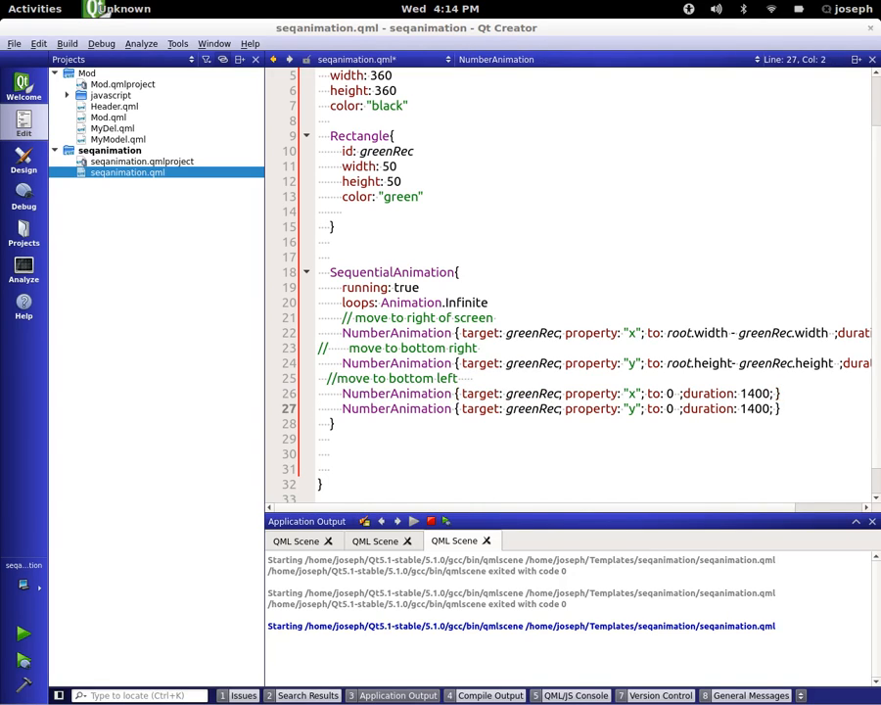
text(bad)
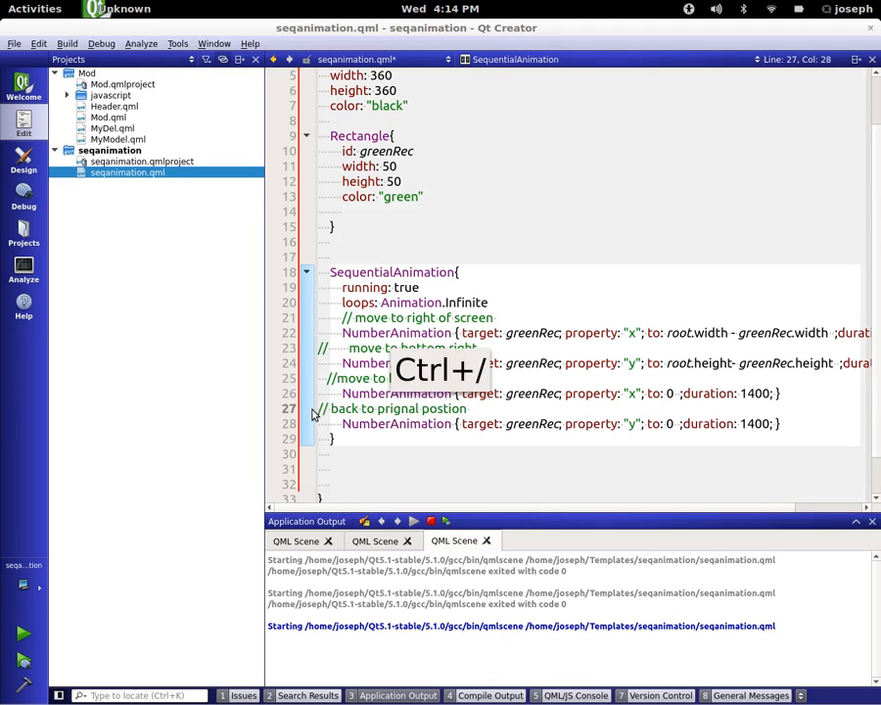
key(ctrl+a)
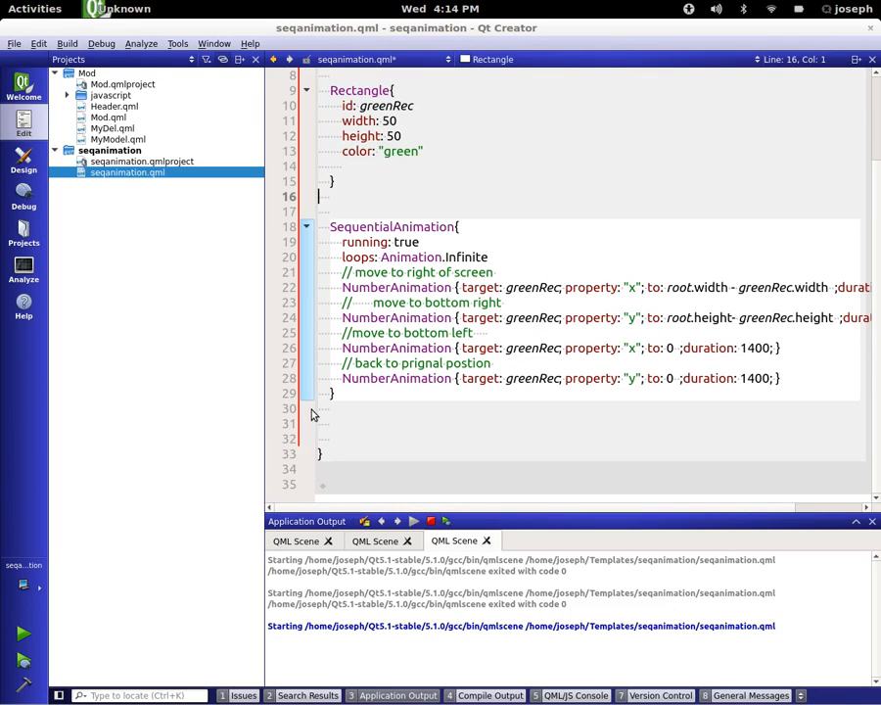
key(alt+Tab)
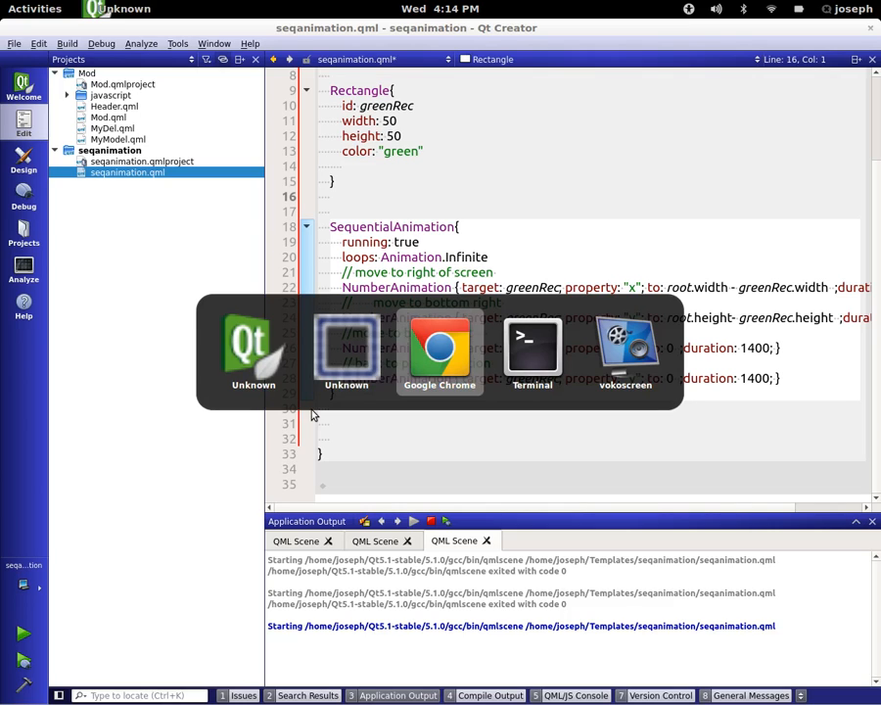